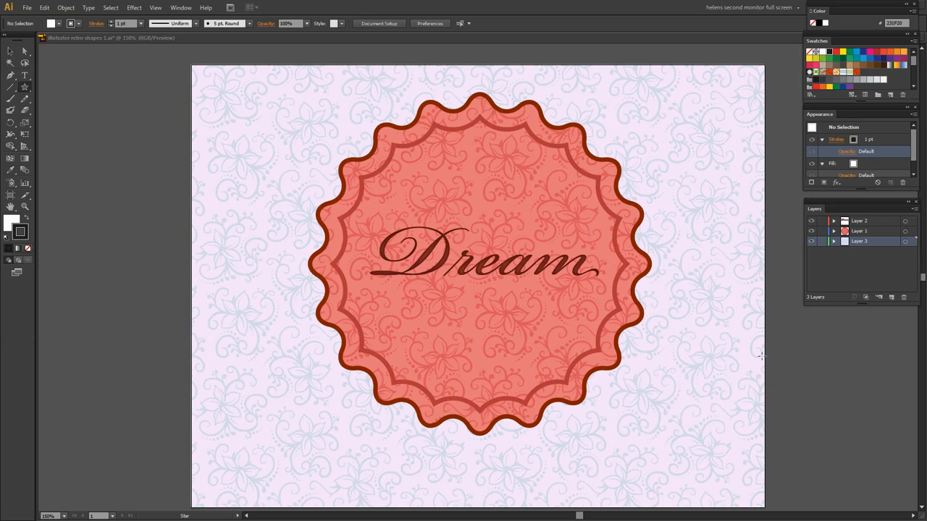
{"action": "mouse_move", "coordinate": [759, 355]}
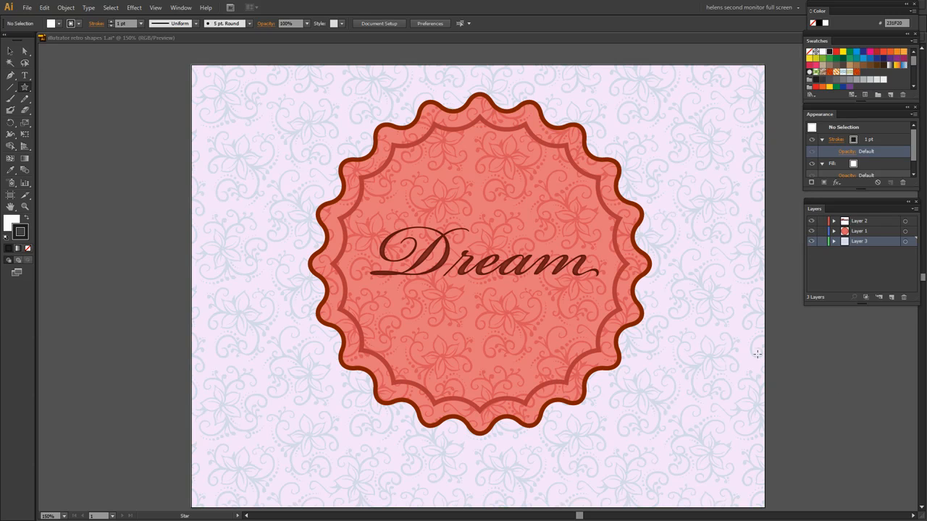
{"action": "mouse_move", "coordinate": [729, 351]}
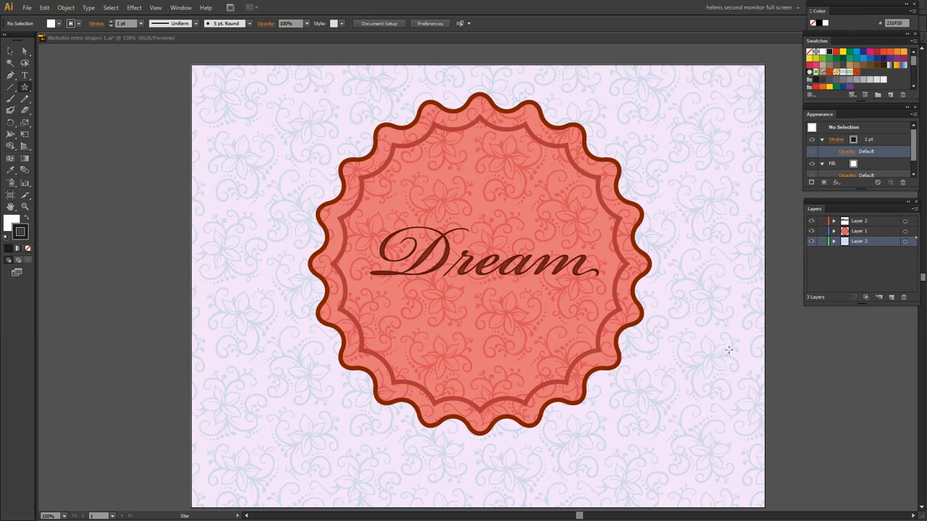
{"action": "mouse_move", "coordinate": [509, 377]}
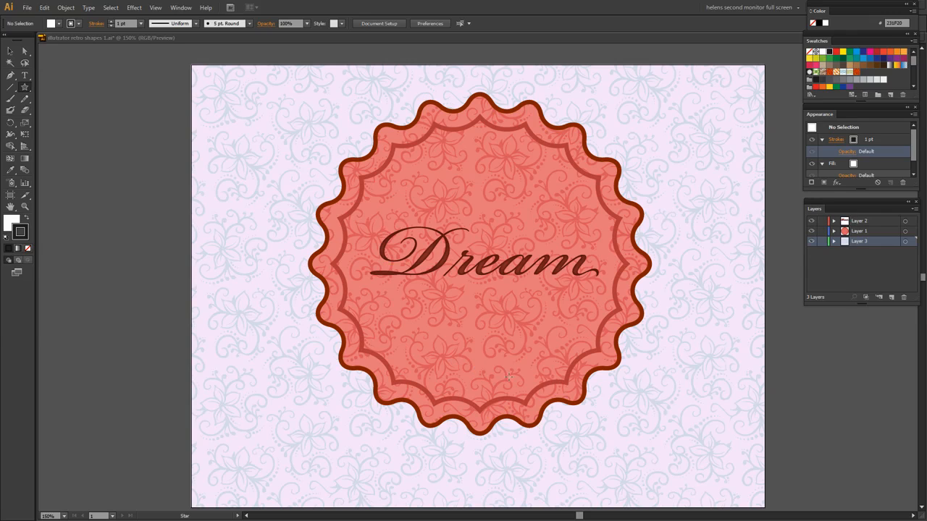
{"action": "mouse_move", "coordinate": [593, 379]}
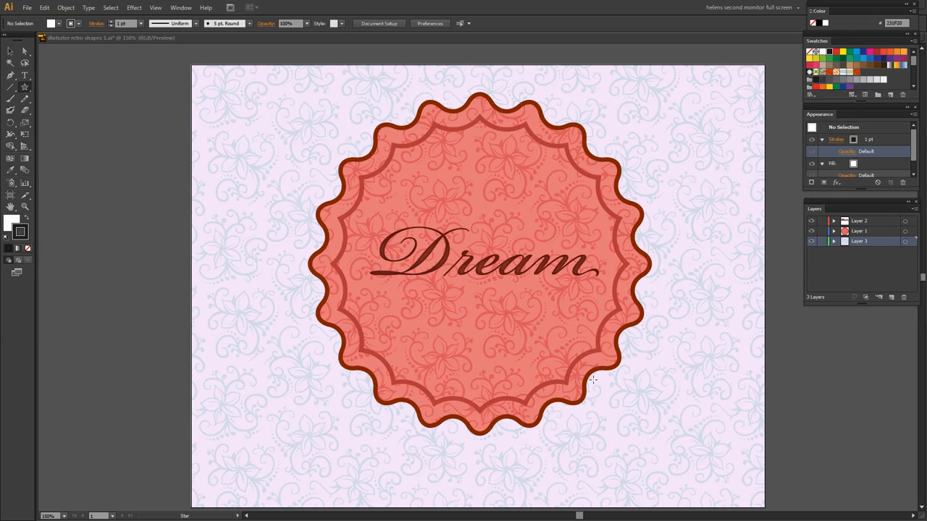
{"action": "mouse_move", "coordinate": [298, 338]}
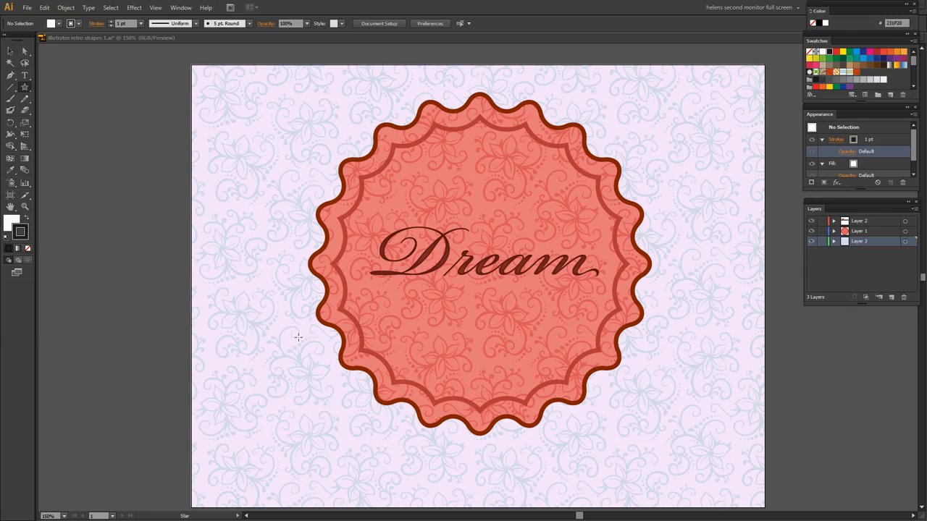
{"action": "mouse_move", "coordinate": [542, 279]}
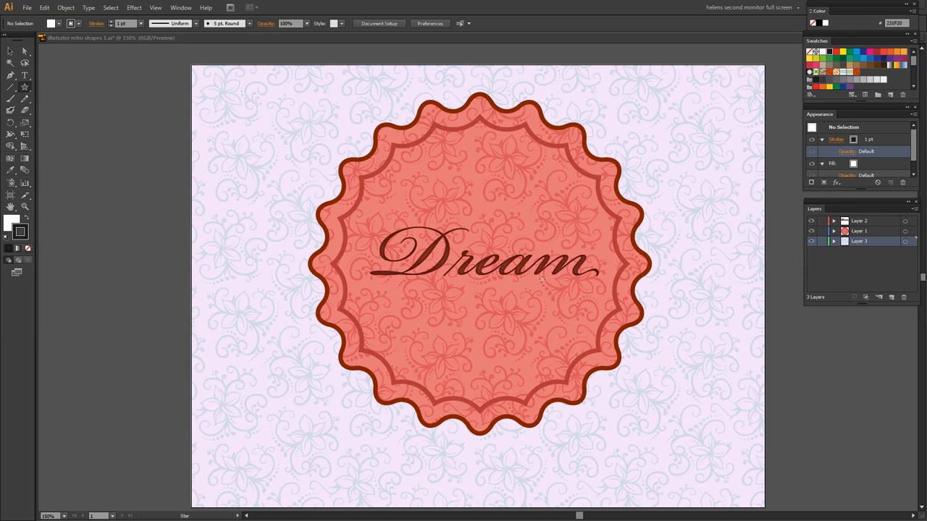
{"action": "mouse_move", "coordinate": [828, 242]}
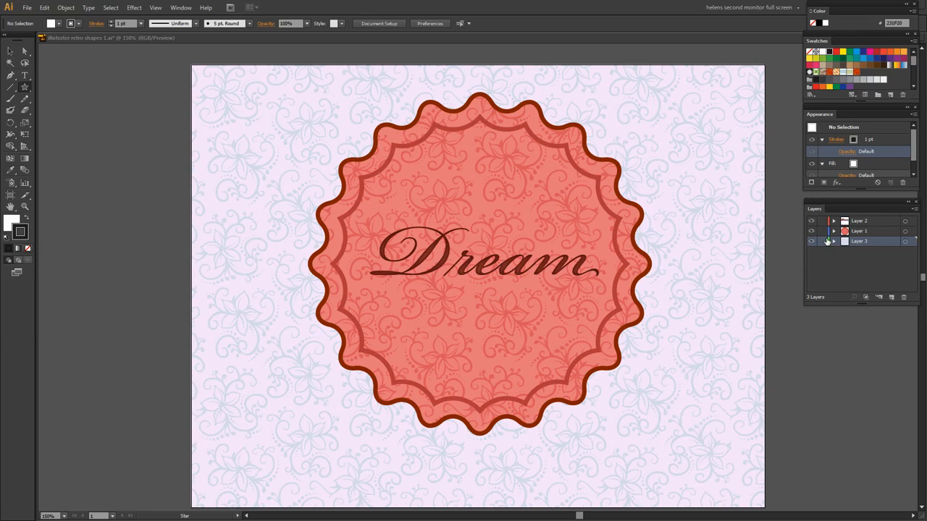
- Hide the Dream text and patterned background layers, then expand Layer 1
{"action": "left_click", "coordinate": [810, 241]}
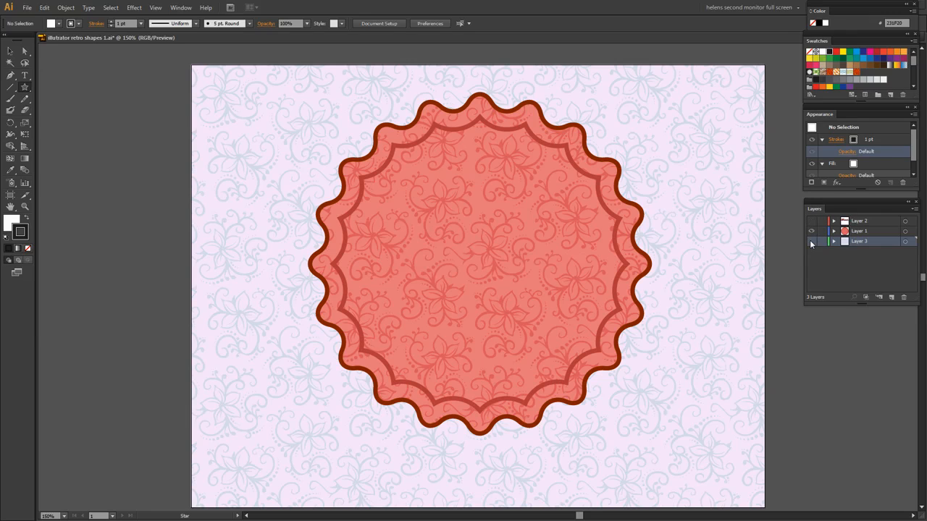
{"action": "left_click", "coordinate": [811, 241]}
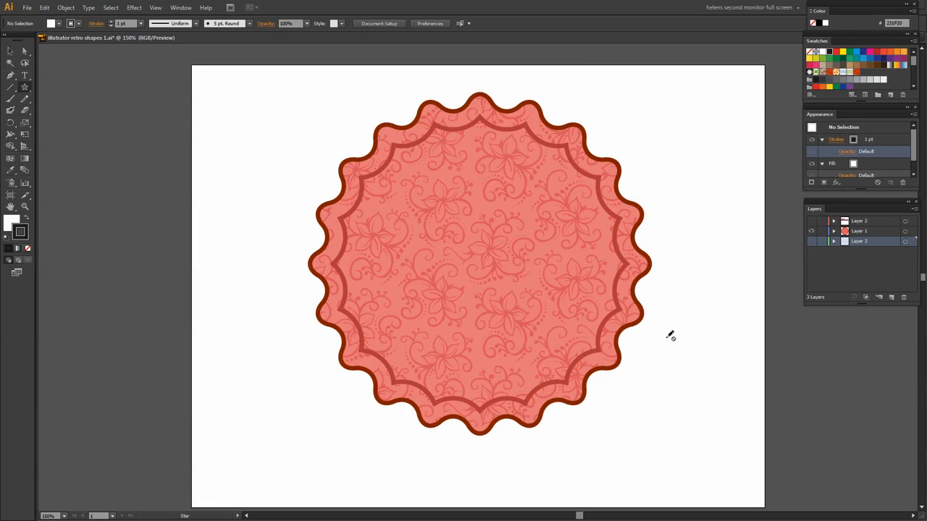
{"action": "mouse_move", "coordinate": [765, 341]}
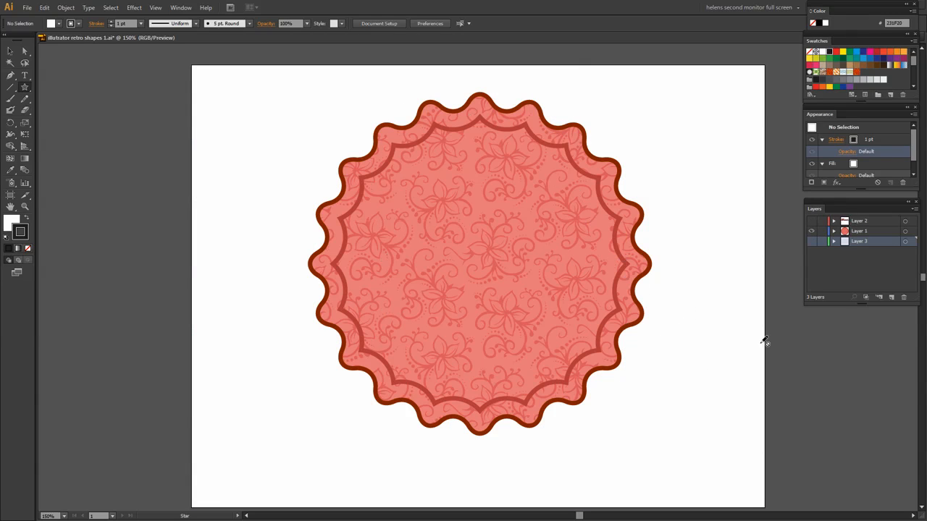
{"action": "left_click", "coordinate": [832, 231]}
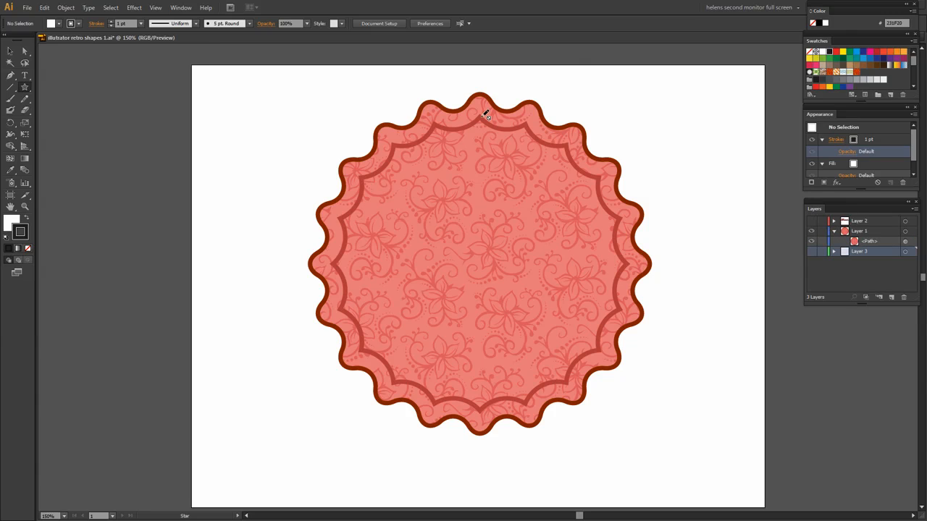
{"action": "mouse_move", "coordinate": [714, 442]}
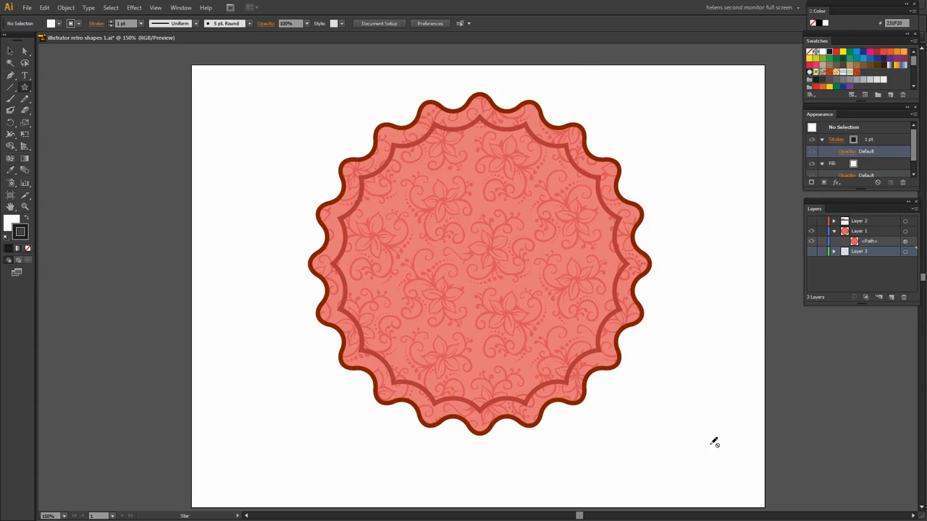
{"action": "mouse_move", "coordinate": [809, 226]}
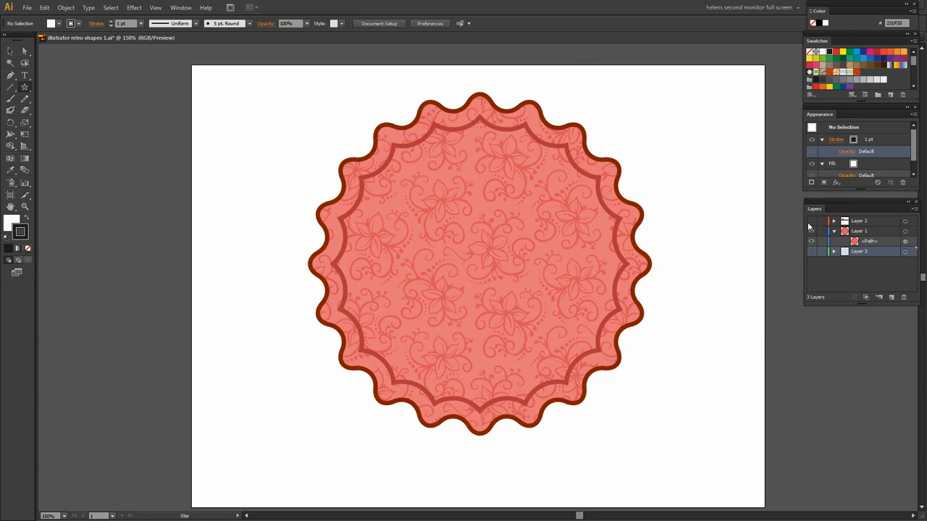
{"action": "mouse_move", "coordinate": [811, 235]}
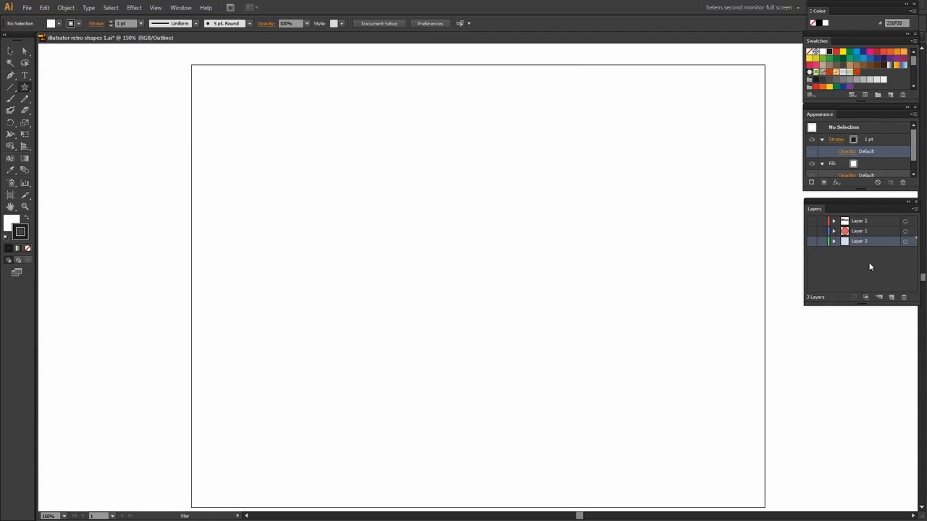
- On a new layer, start a star with 250 pt and 200 pt radii and 20 points
{"action": "left_click", "coordinate": [878, 297]}
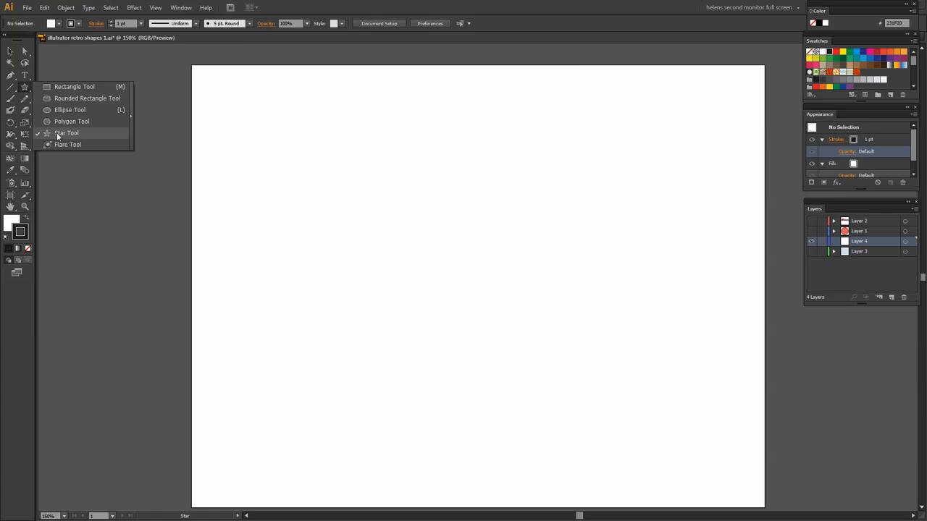
{"action": "left_click", "coordinate": [66, 133]}
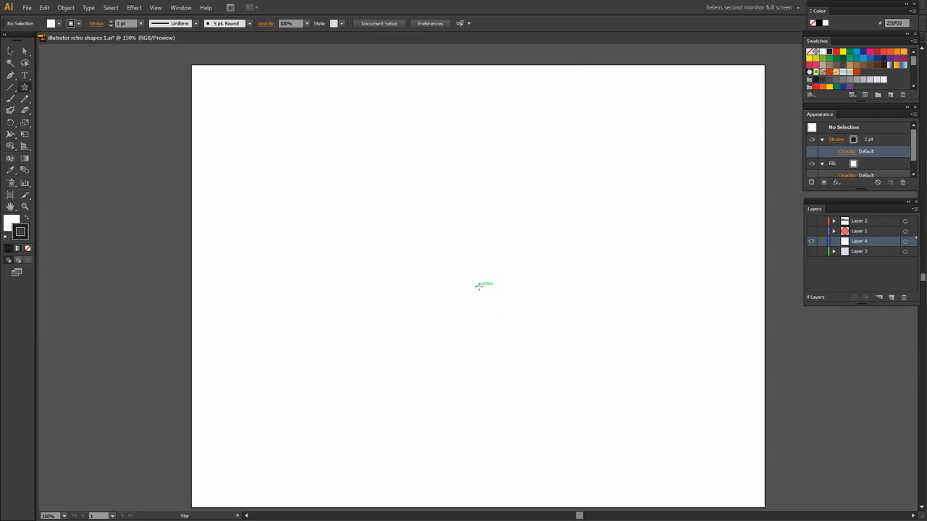
{"action": "left_click", "coordinate": [477, 286]}
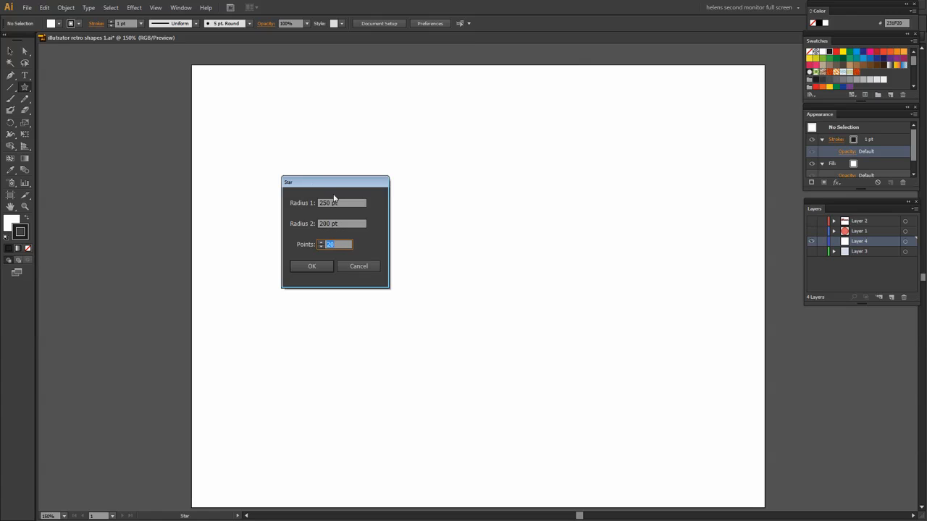
{"action": "mouse_move", "coordinate": [386, 118]}
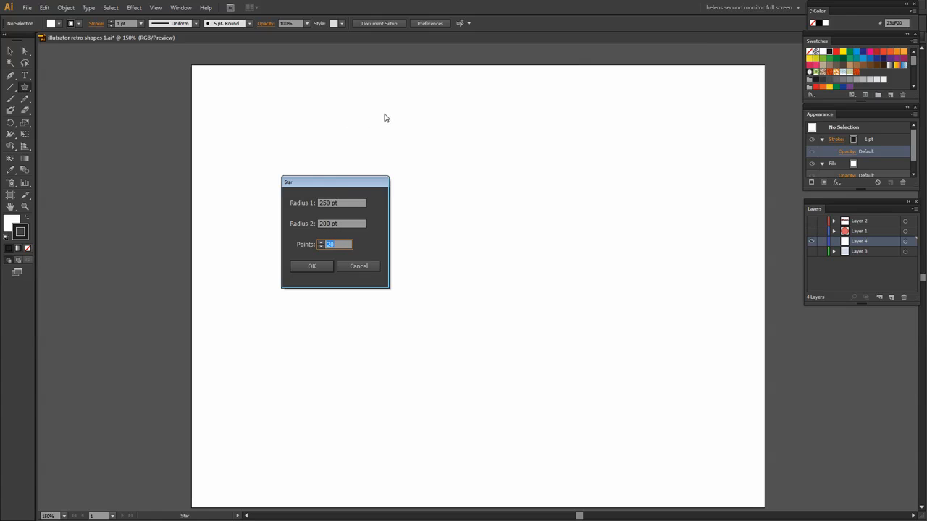
{"action": "mouse_move", "coordinate": [366, 247]}
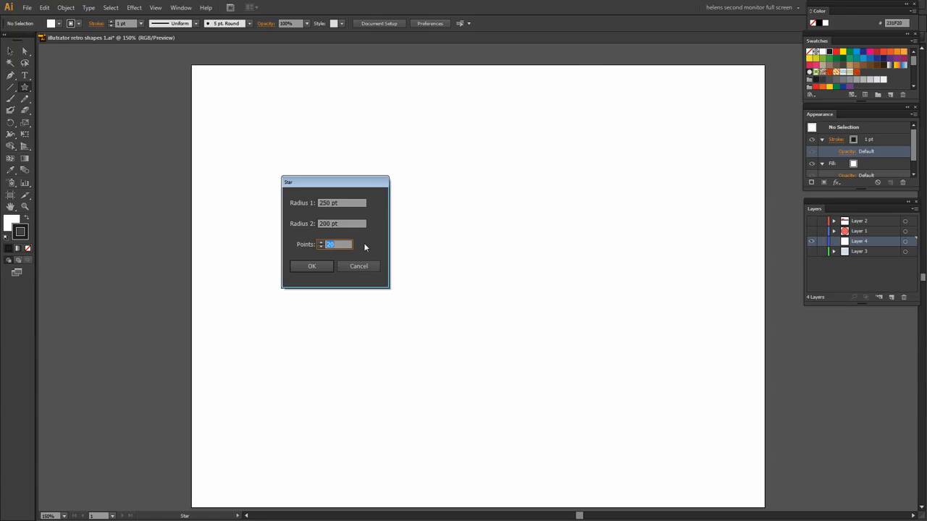
{"action": "mouse_move", "coordinate": [416, 131]}
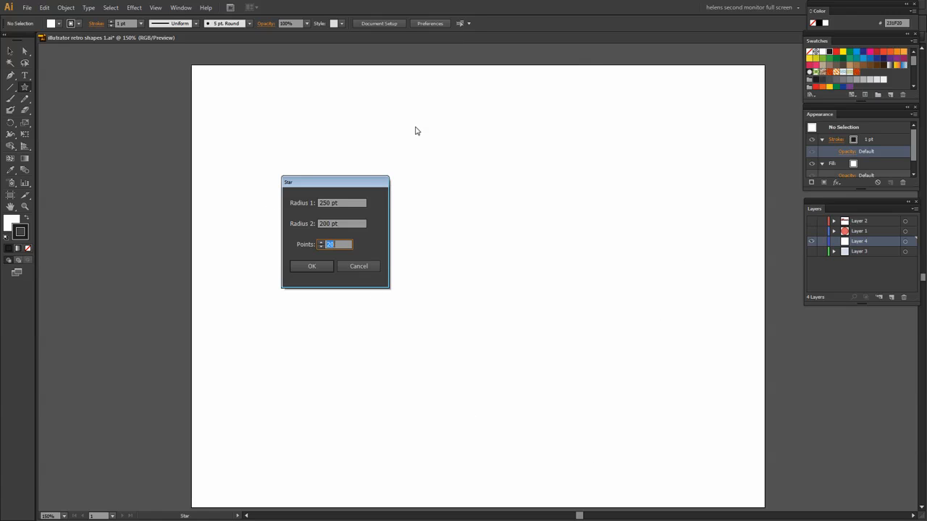
{"action": "mouse_move", "coordinate": [350, 239]}
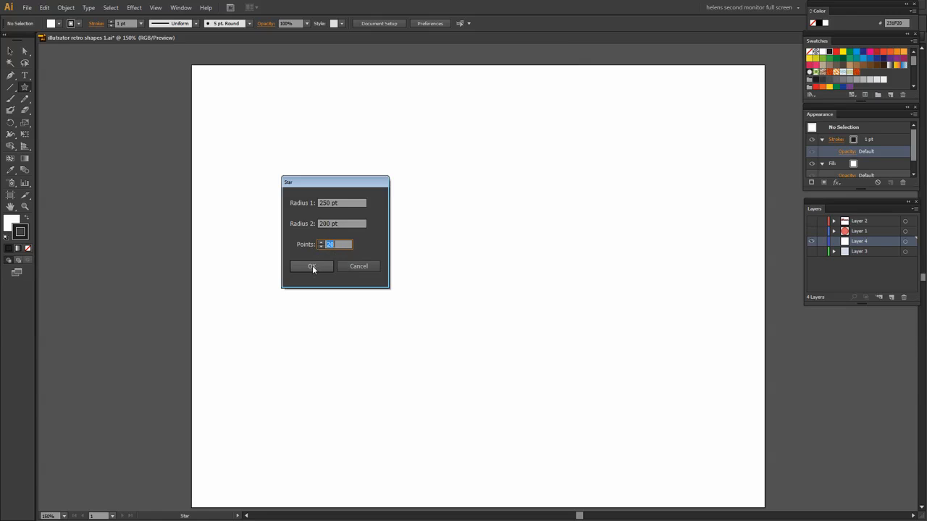
{"action": "left_click", "coordinate": [310, 265]}
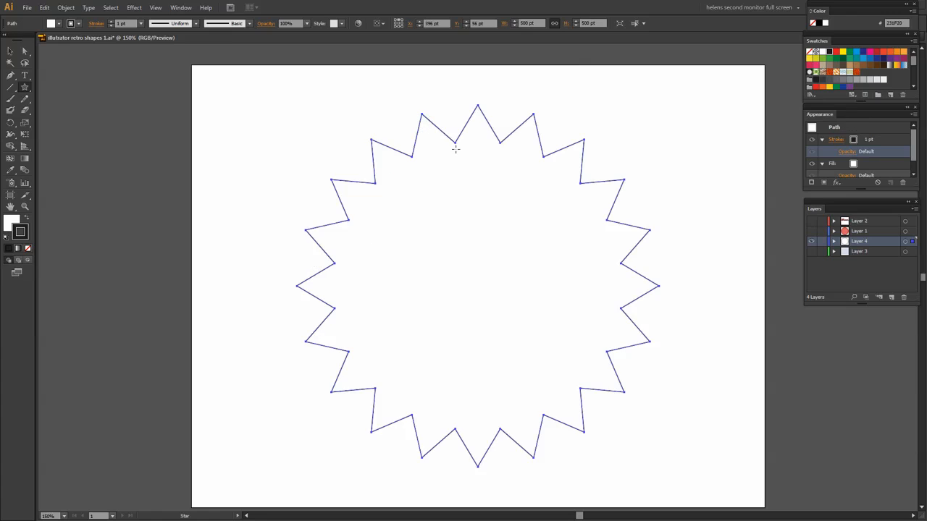
{"action": "mouse_move", "coordinate": [373, 142]}
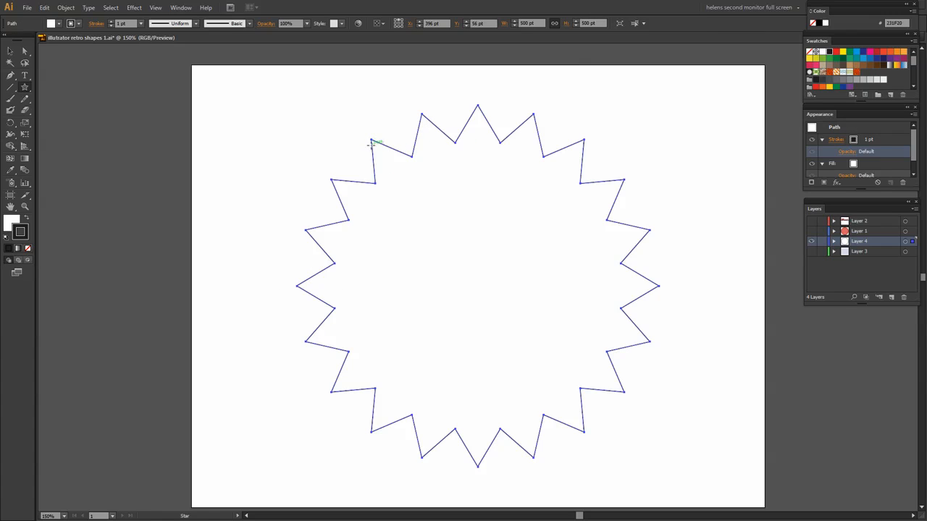
{"action": "mouse_move", "coordinate": [404, 421]}
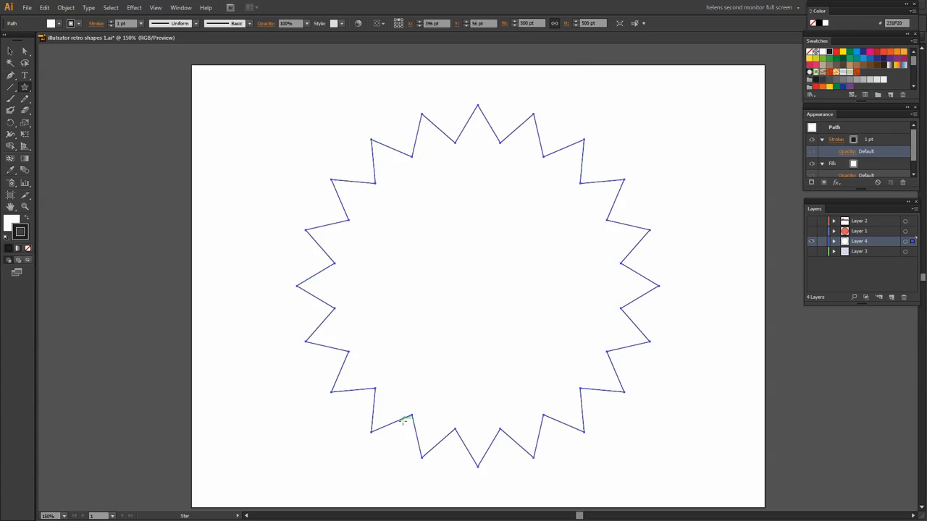
{"action": "mouse_move", "coordinate": [363, 219]}
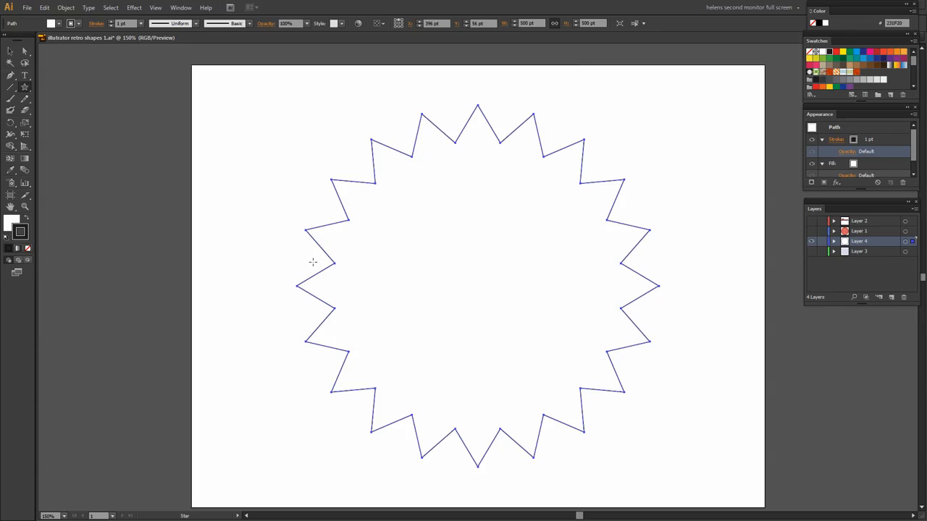
{"action": "mouse_move", "coordinate": [60, 68]}
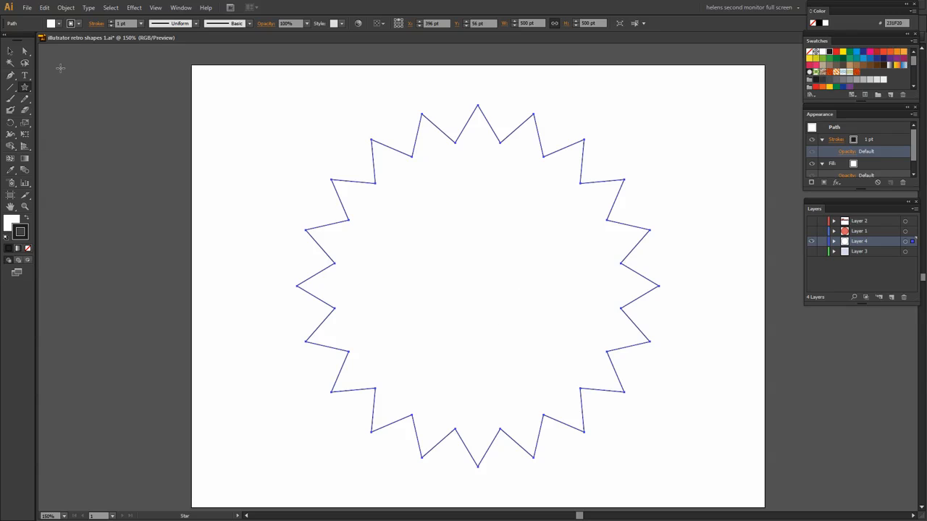
{"action": "left_click", "coordinate": [391, 148]}
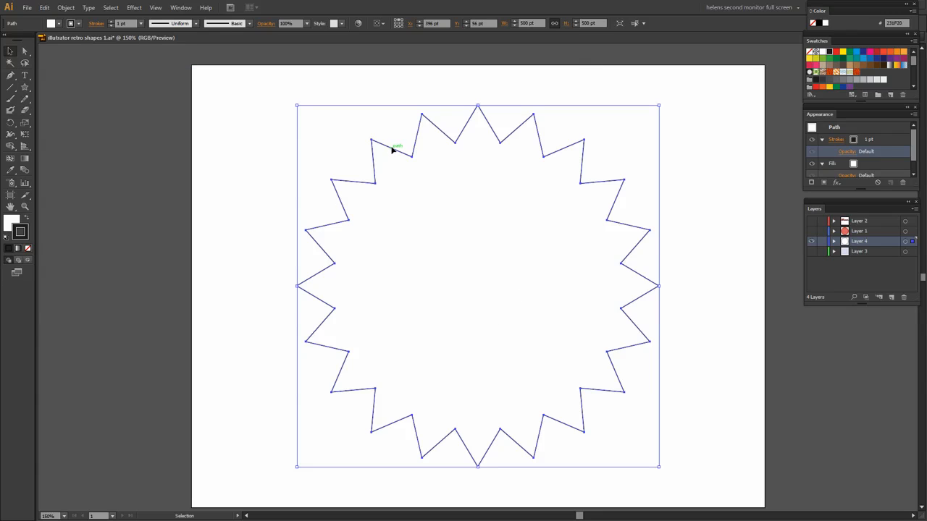
{"action": "mouse_move", "coordinate": [565, 253]}
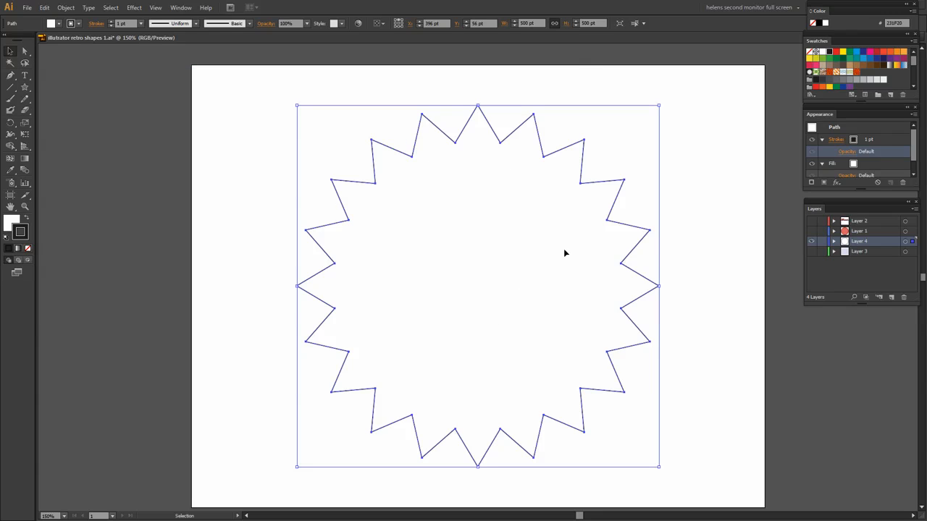
{"action": "mouse_move", "coordinate": [398, 376]}
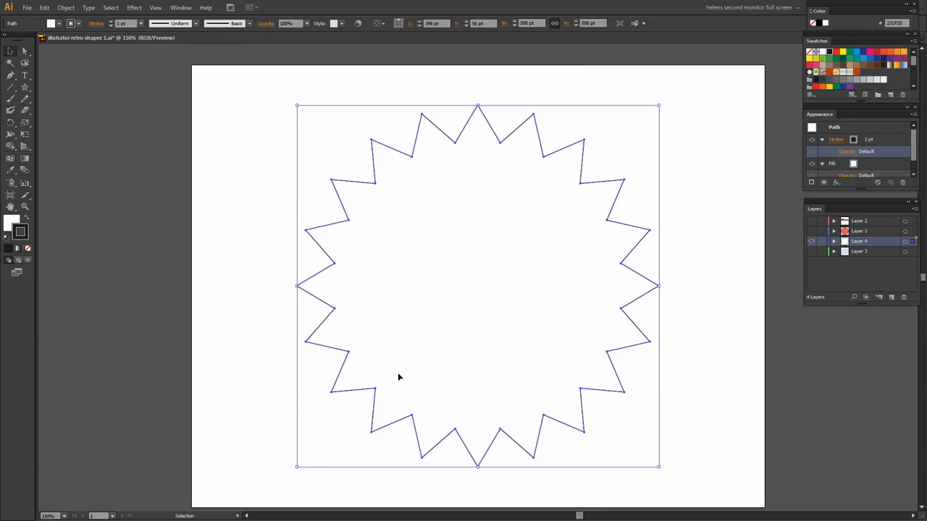
{"action": "mouse_move", "coordinate": [386, 257]}
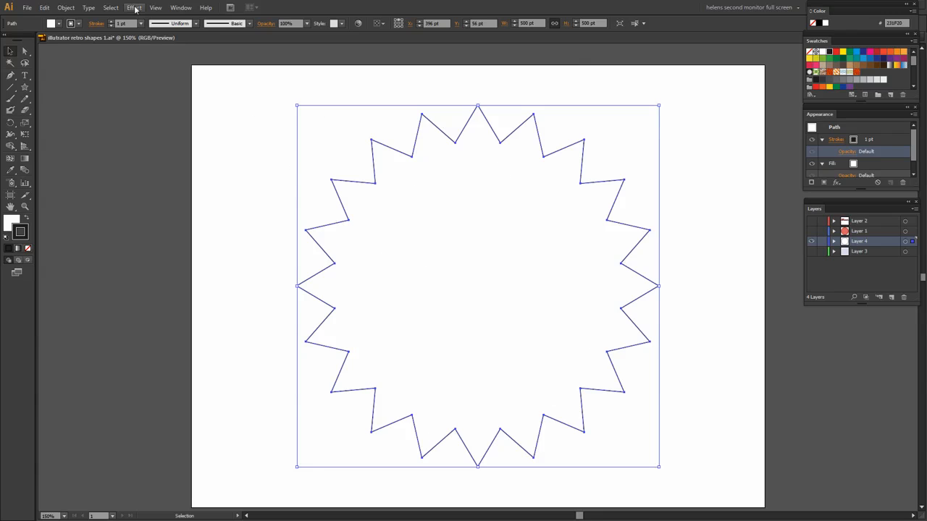
- Apply a 43 pt Round Corners effect to the star outline
{"action": "left_click", "coordinate": [133, 7]}
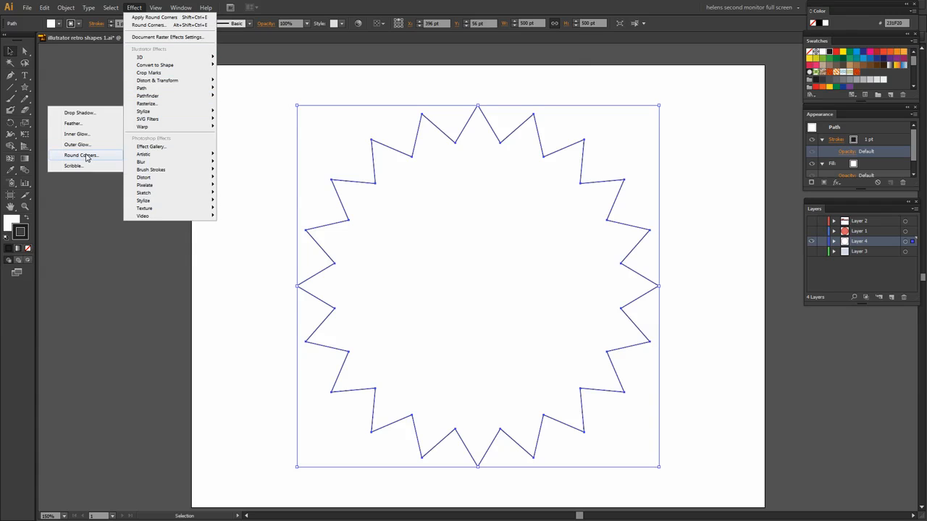
{"action": "left_click", "coordinate": [81, 155]}
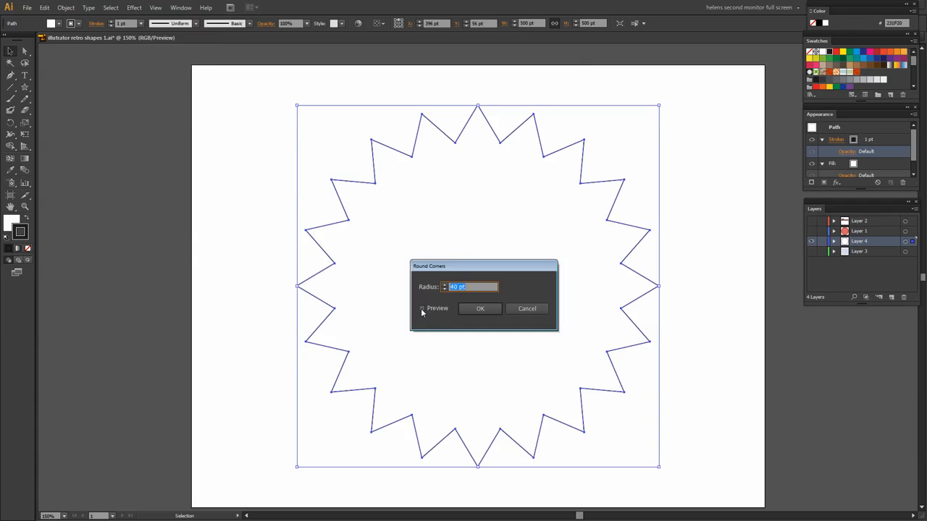
{"action": "left_click", "coordinate": [423, 307]}
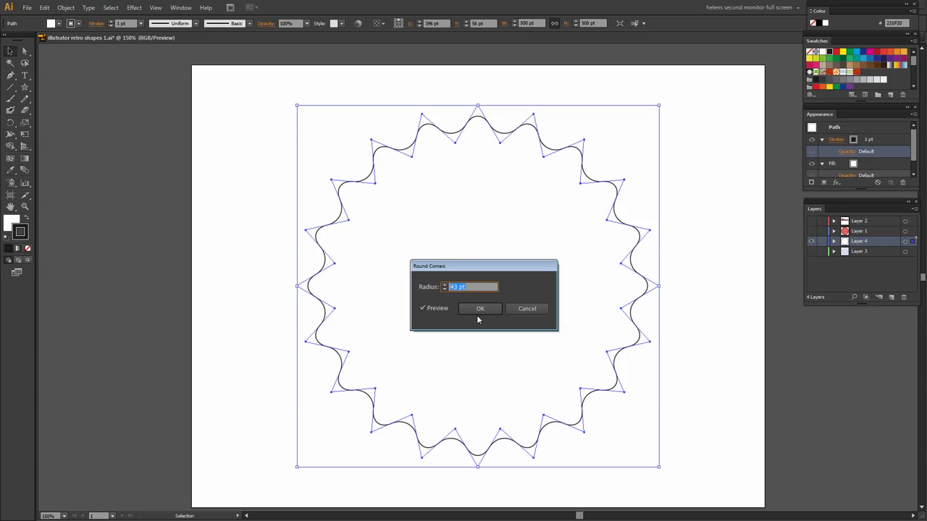
{"action": "mouse_move", "coordinate": [463, 270]}
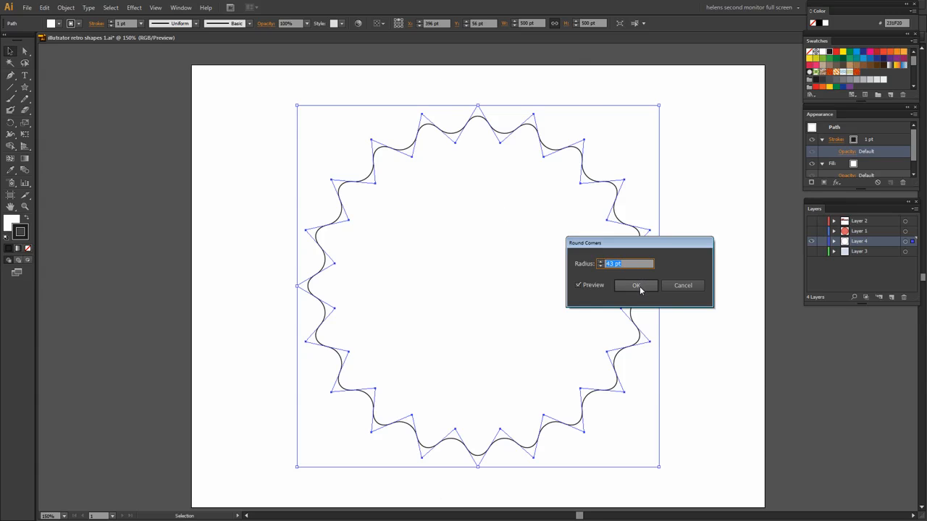
{"action": "left_click", "coordinate": [636, 284]}
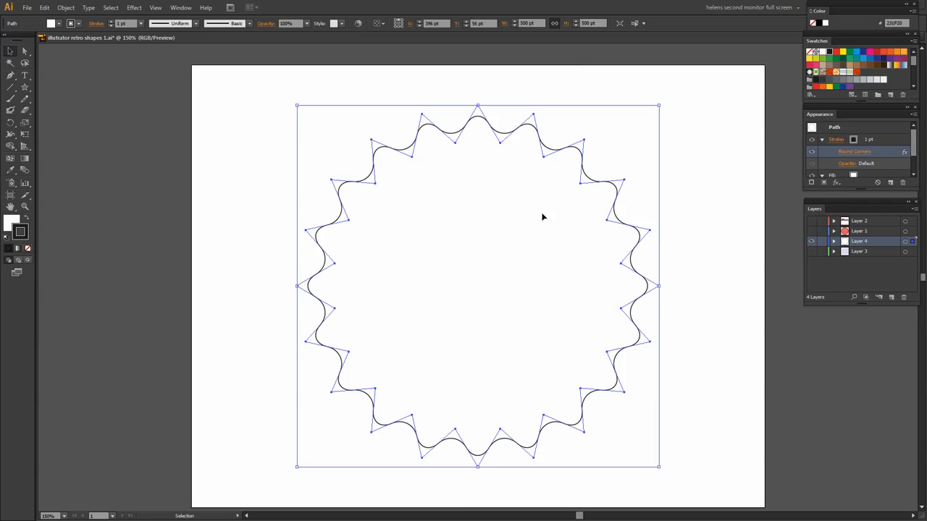
{"action": "mouse_move", "coordinate": [391, 299]}
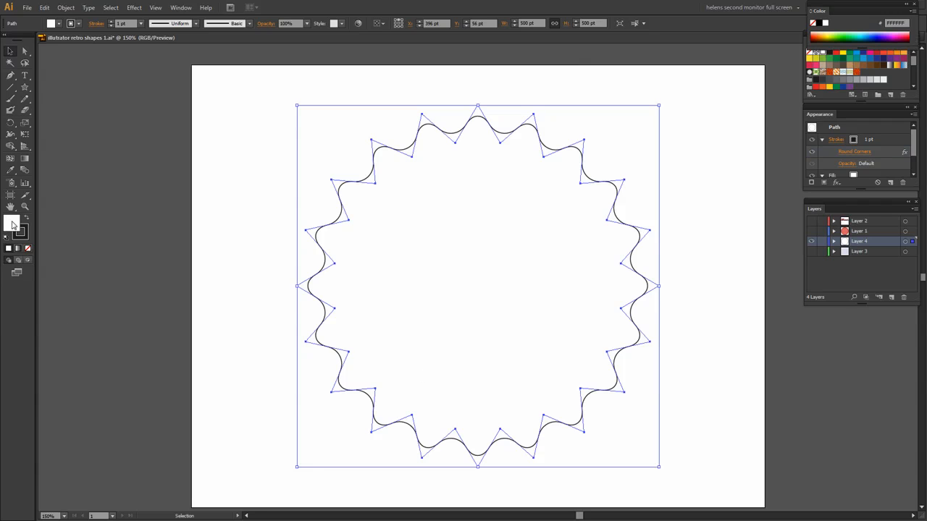
{"action": "mouse_move", "coordinate": [12, 225]}
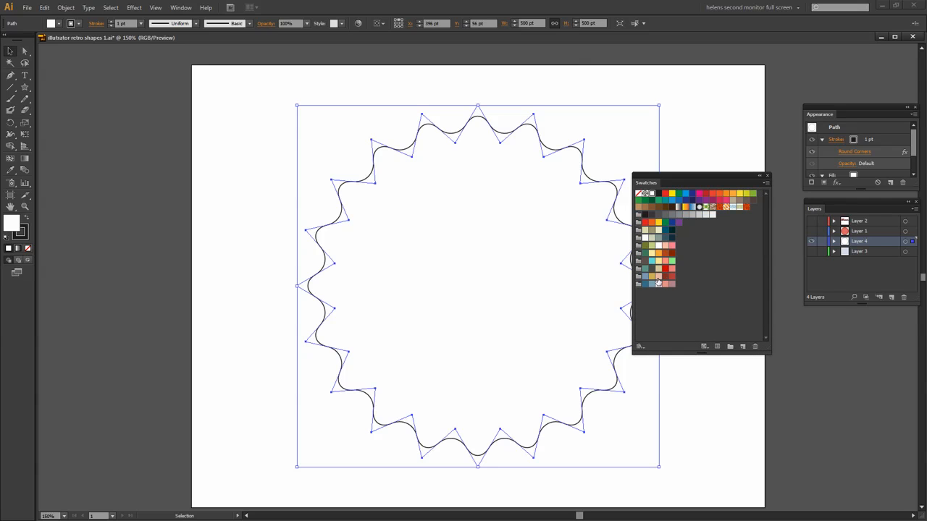
{"action": "mouse_move", "coordinate": [666, 255]}
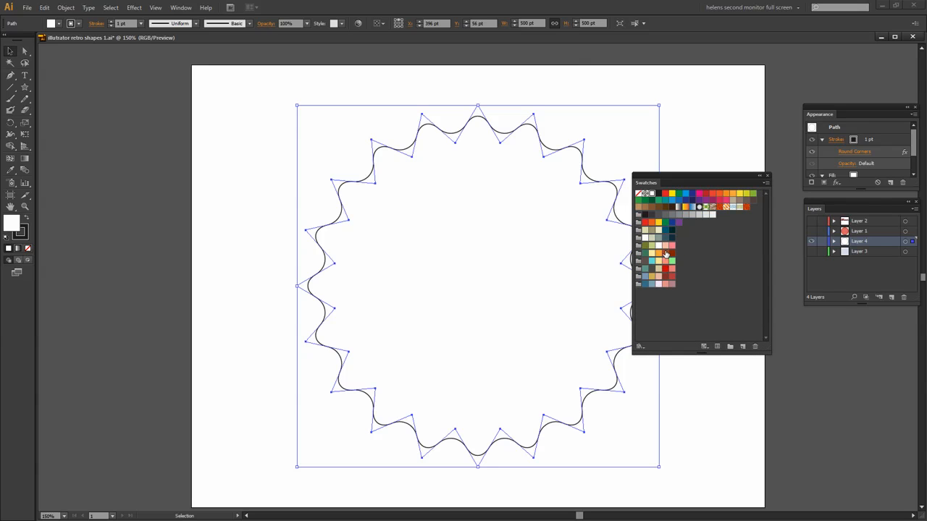
{"action": "mouse_move", "coordinate": [667, 252]}
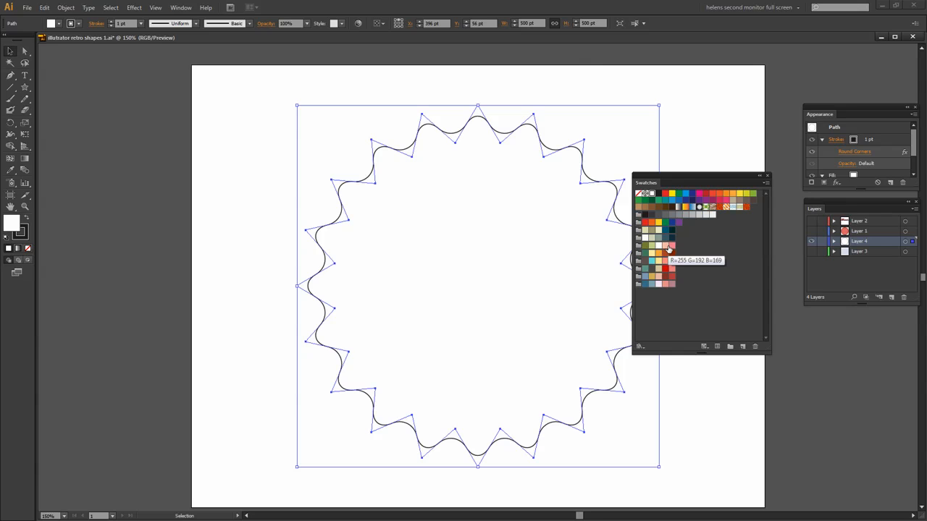
- Fill the scalloped star with a pink swatch
{"action": "left_click", "coordinate": [671, 246]}
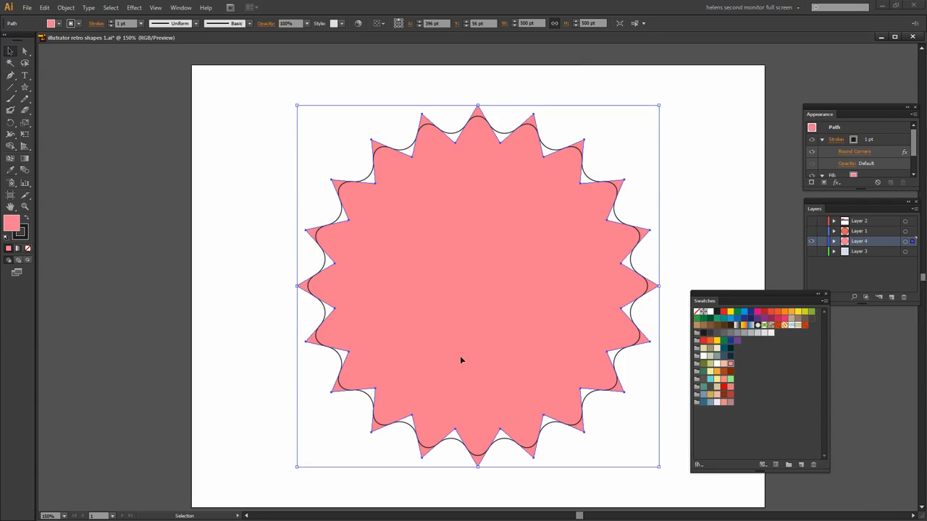
{"action": "mouse_move", "coordinate": [380, 212]}
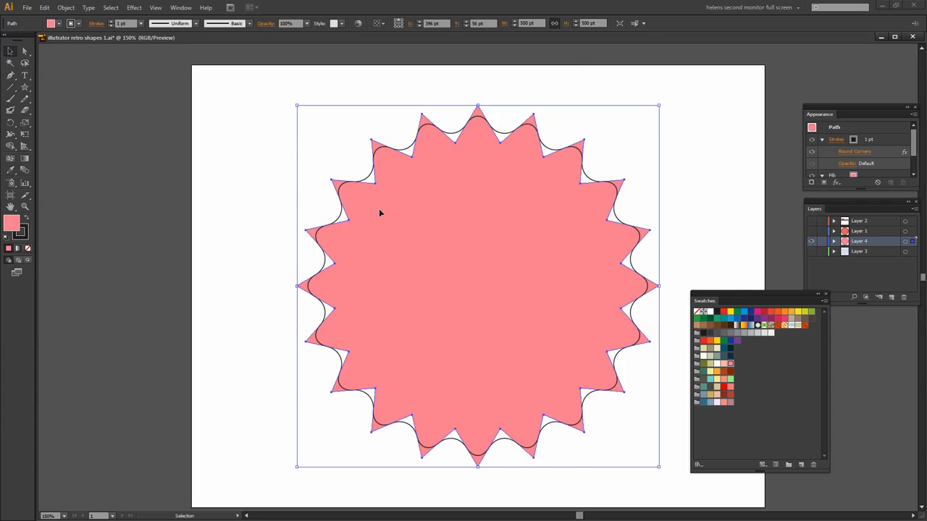
- Apply a second 43 pt Round Corners effect to the pink fill
{"action": "left_click", "coordinate": [134, 7]}
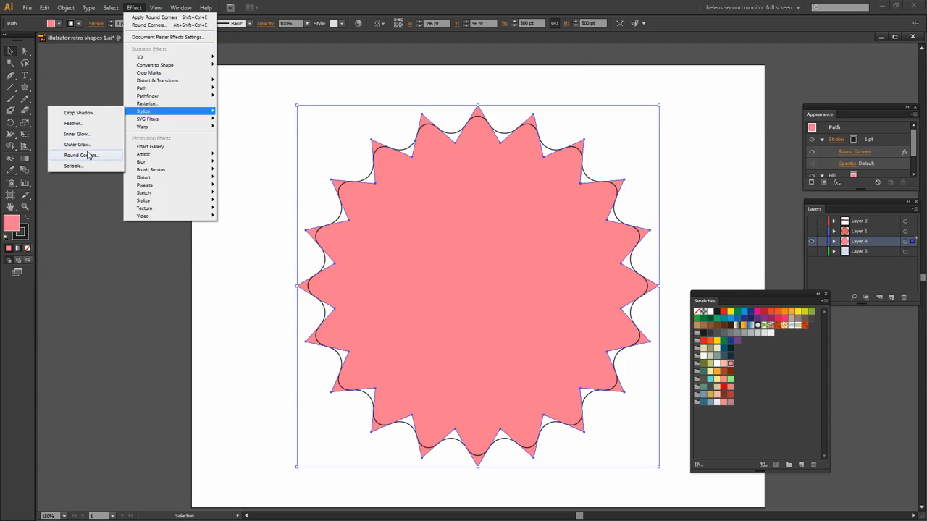
{"action": "left_click", "coordinate": [80, 155]}
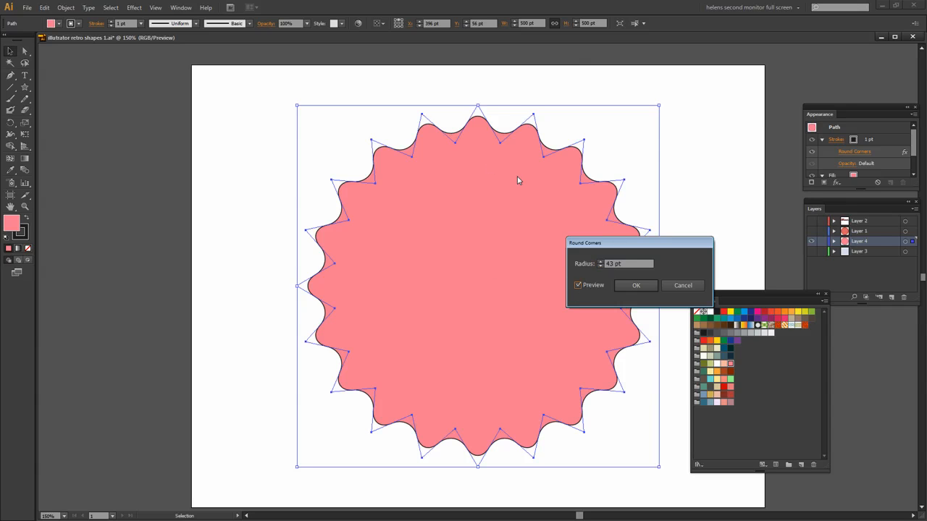
{"action": "mouse_move", "coordinate": [478, 136]}
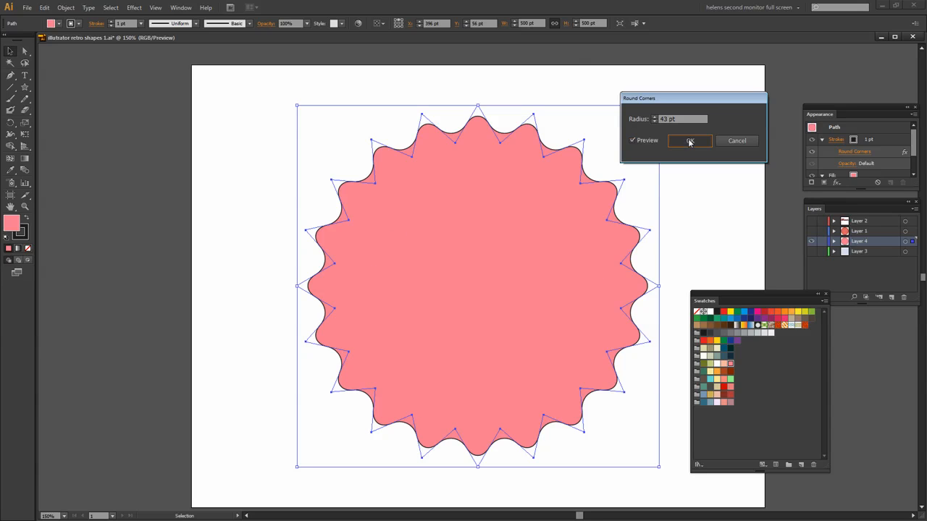
{"action": "left_click", "coordinate": [689, 140]}
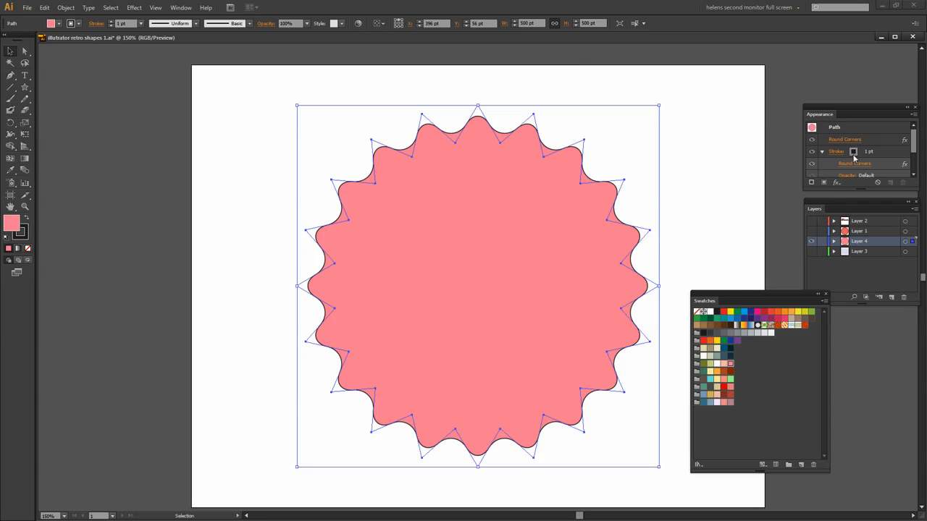
{"action": "mouse_move", "coordinate": [853, 151]}
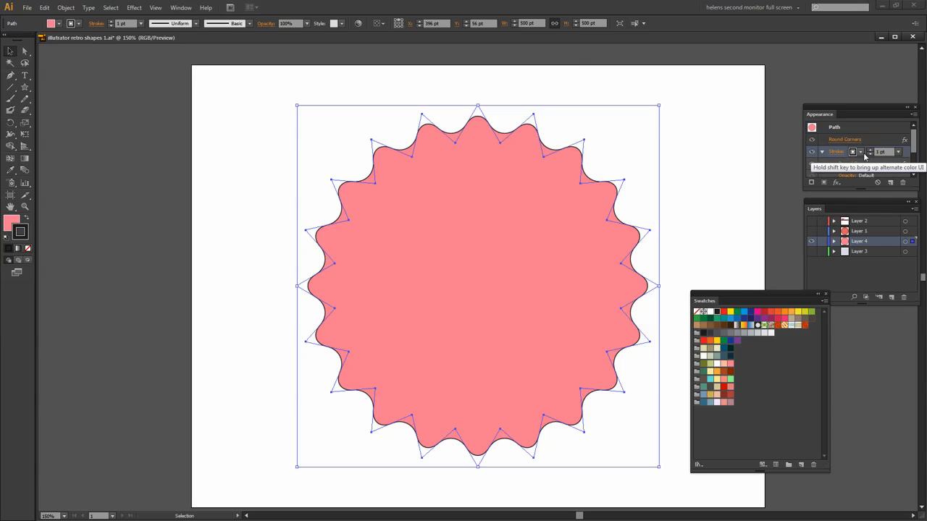
- Change the badge outline to a dark red 3 pt stroke
{"action": "left_click", "coordinate": [853, 151]}
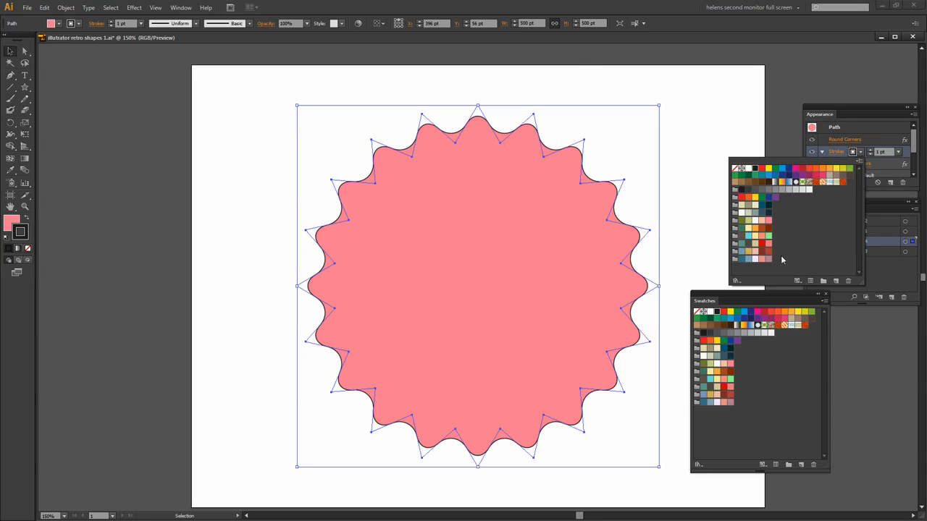
{"action": "mouse_move", "coordinate": [769, 255]}
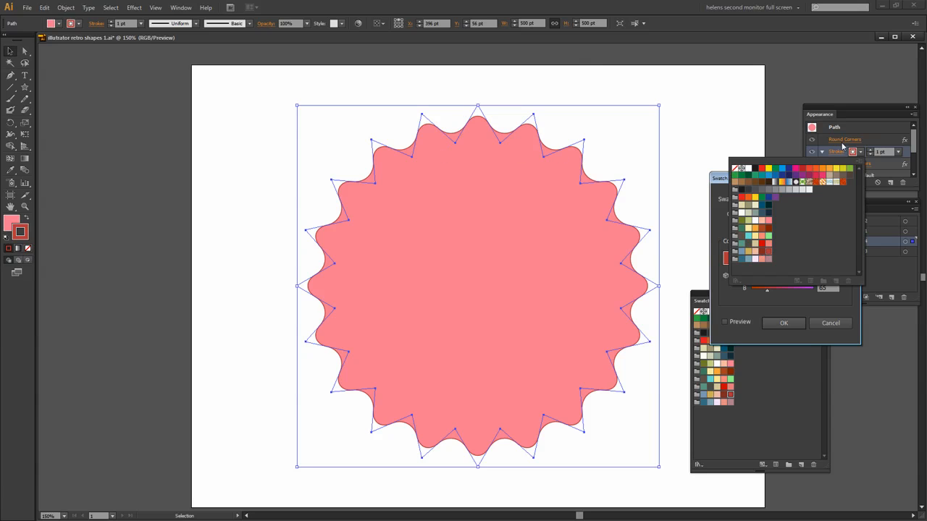
{"action": "left_click", "coordinate": [830, 323]}
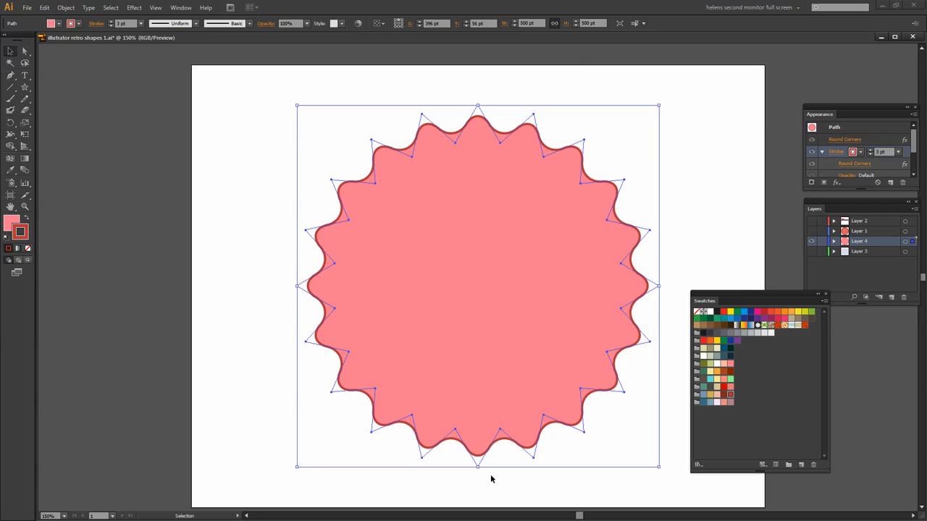
{"action": "mouse_move", "coordinate": [488, 305]}
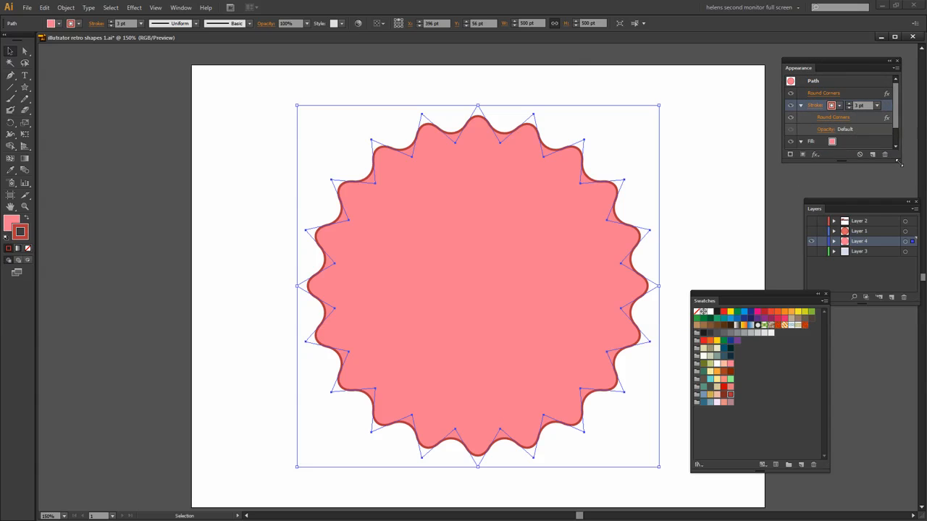
- Add a second fill to the badge and assign the blue floral pattern swatch
{"action": "left_click", "coordinate": [790, 141]}
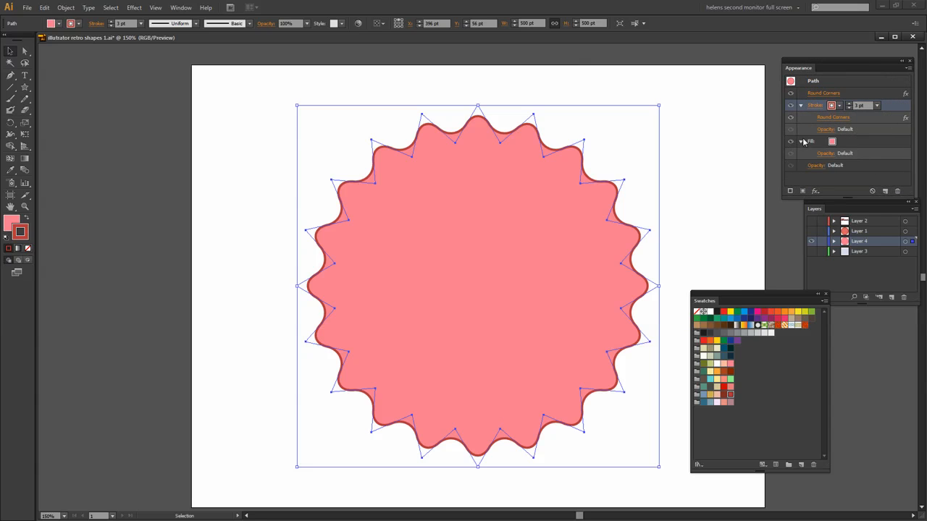
{"action": "left_click", "coordinate": [802, 141]}
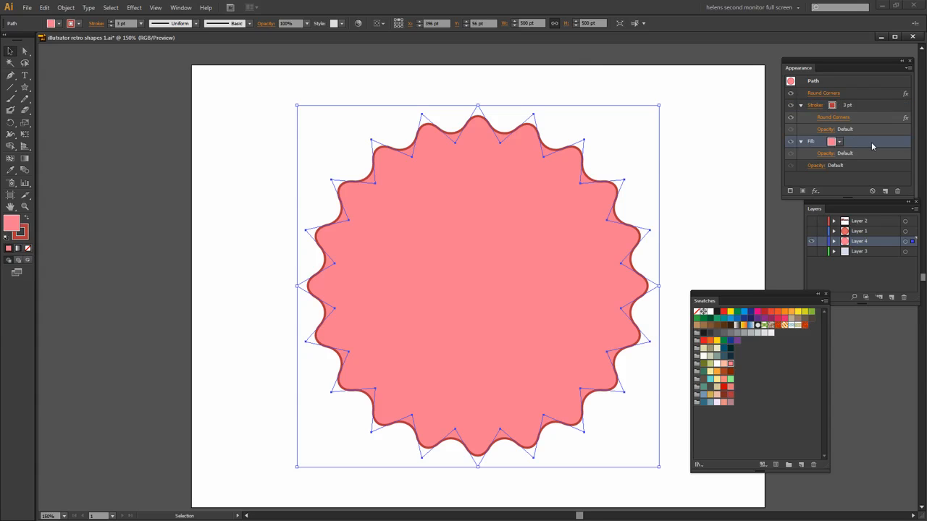
{"action": "mouse_move", "coordinate": [840, 152]}
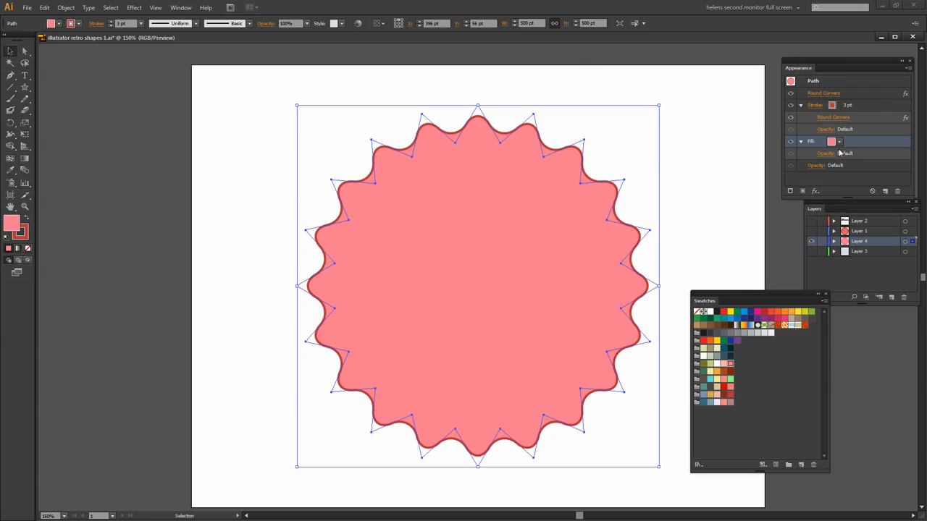
{"action": "mouse_move", "coordinate": [802, 191]}
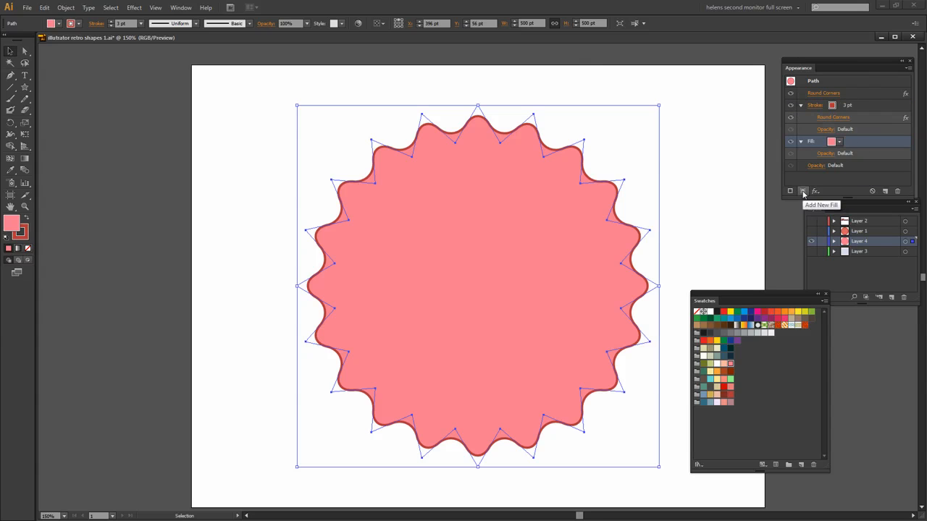
{"action": "left_click", "coordinate": [789, 191]}
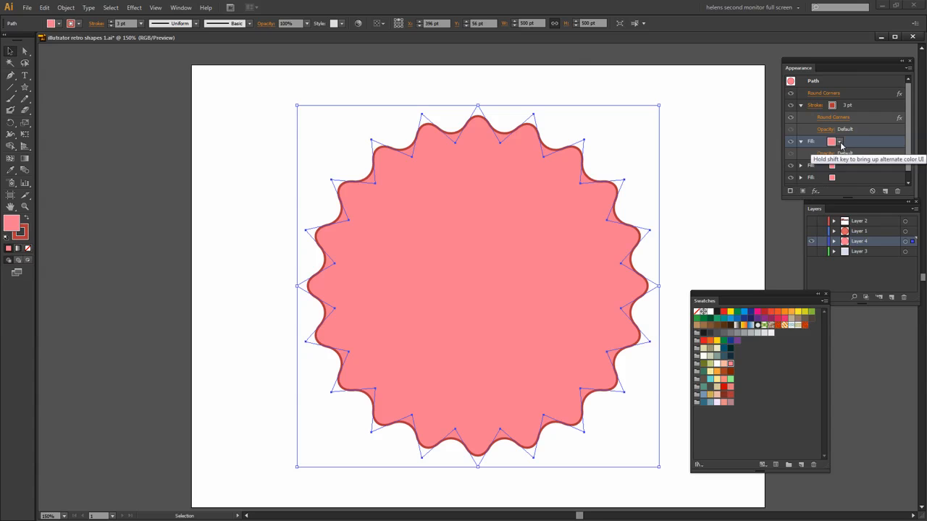
{"action": "left_click", "coordinate": [840, 141]}
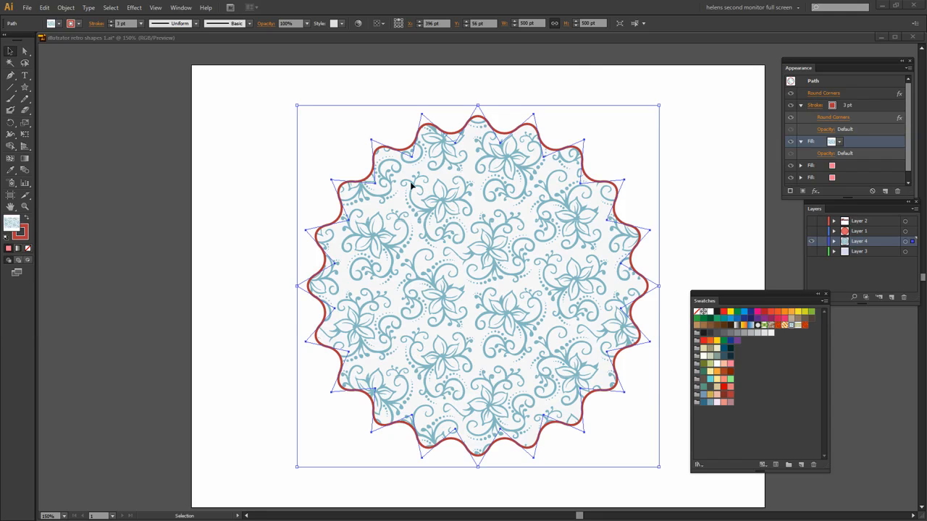
{"action": "mouse_move", "coordinate": [393, 269]}
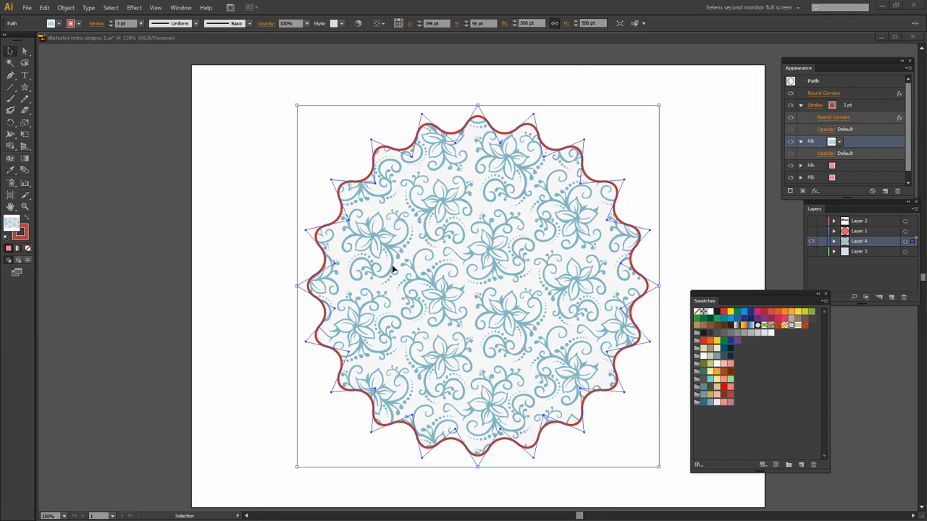
{"action": "mouse_move", "coordinate": [364, 331]}
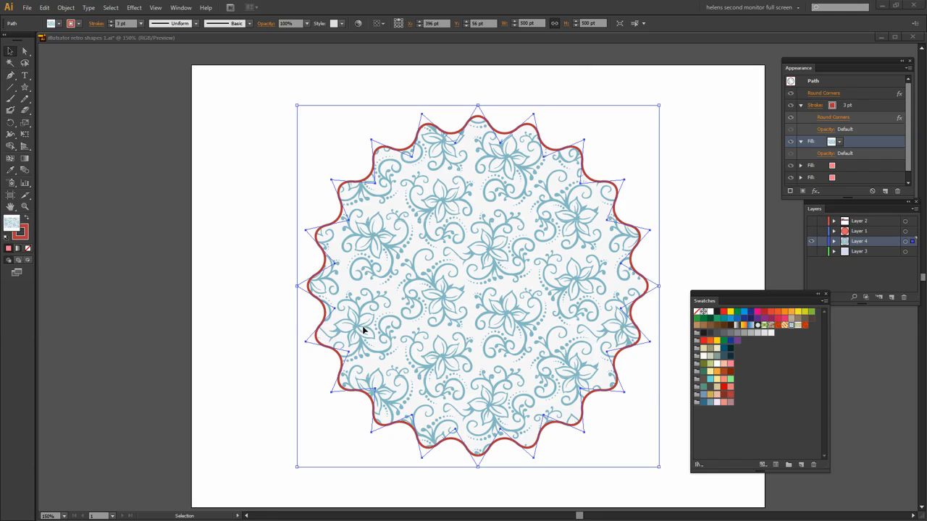
{"action": "mouse_move", "coordinate": [530, 285]}
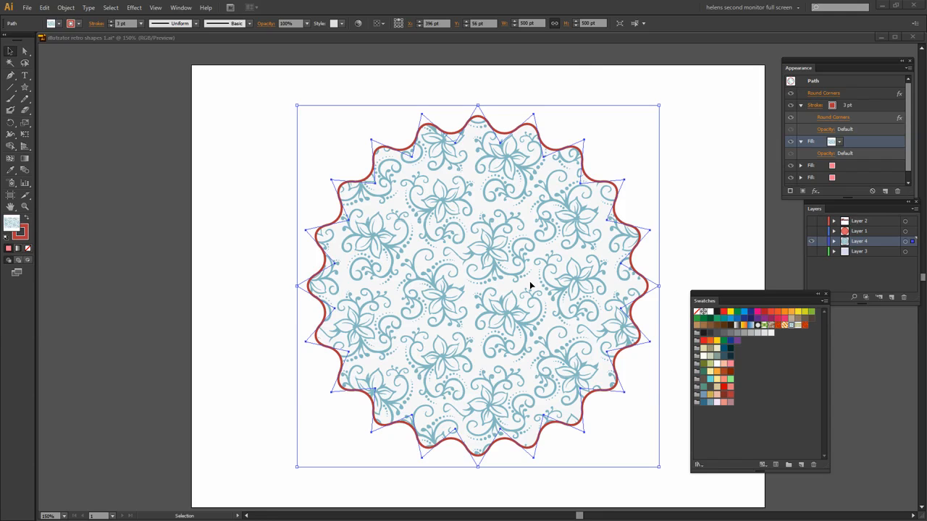
{"action": "mouse_move", "coordinate": [479, 126]}
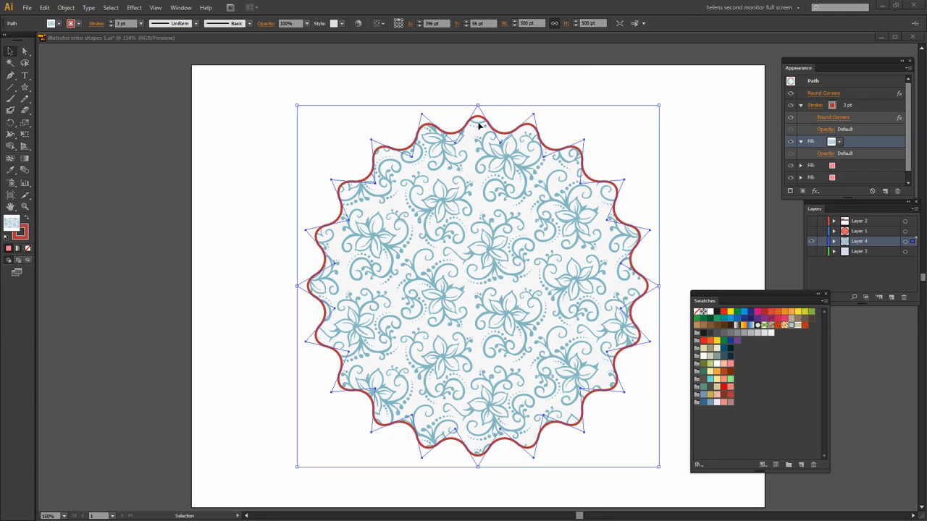
{"action": "mouse_move", "coordinate": [354, 413]}
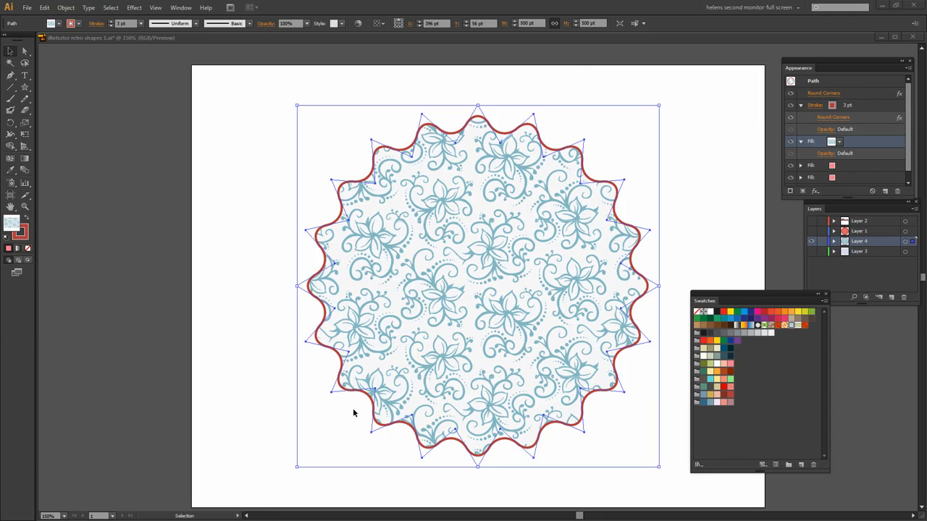
{"action": "mouse_move", "coordinate": [604, 188]}
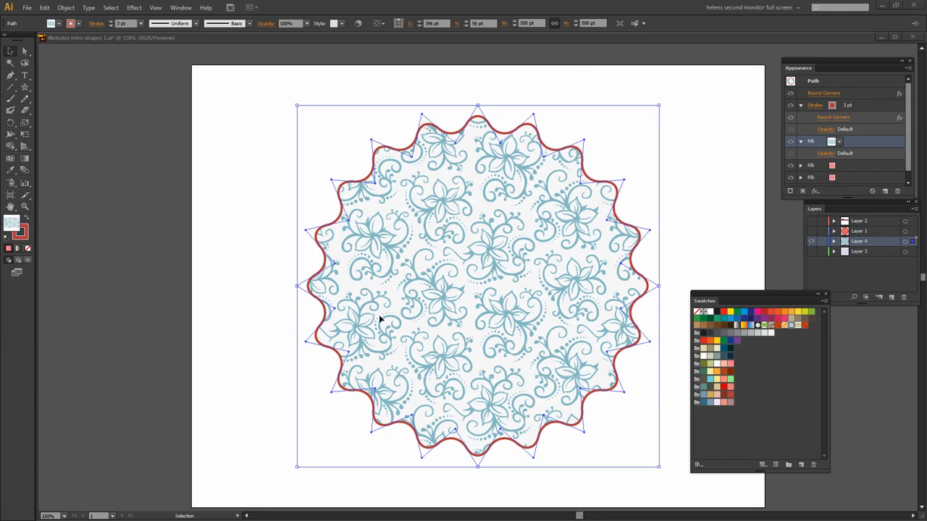
{"action": "mouse_move", "coordinate": [448, 349]}
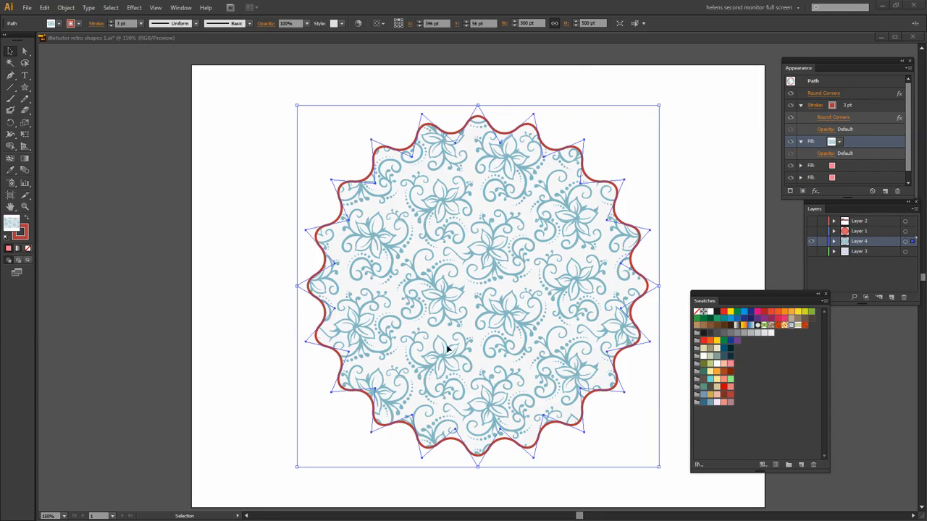
{"action": "mouse_move", "coordinate": [512, 332]}
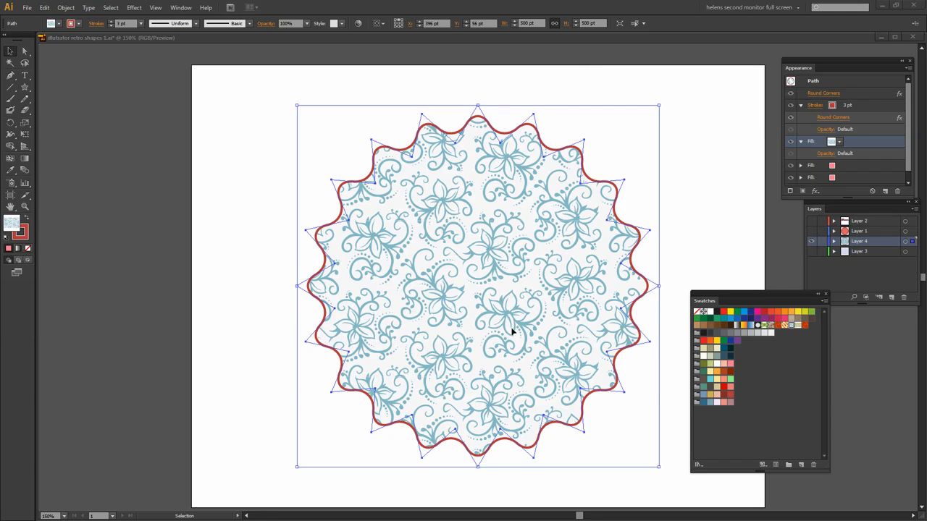
{"action": "mouse_move", "coordinate": [532, 251]}
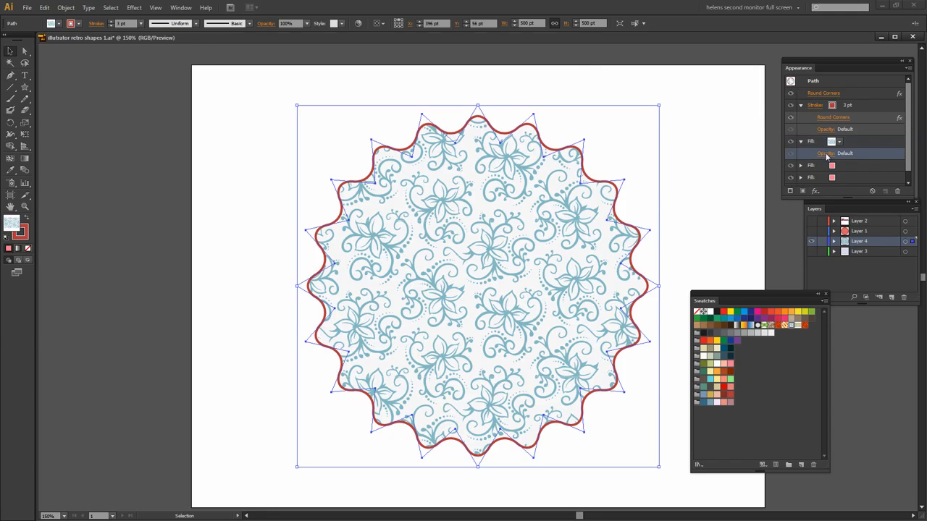
- Set the floral pattern fill to Color Burn blending at 80% opacity
{"action": "left_click", "coordinate": [844, 153]}
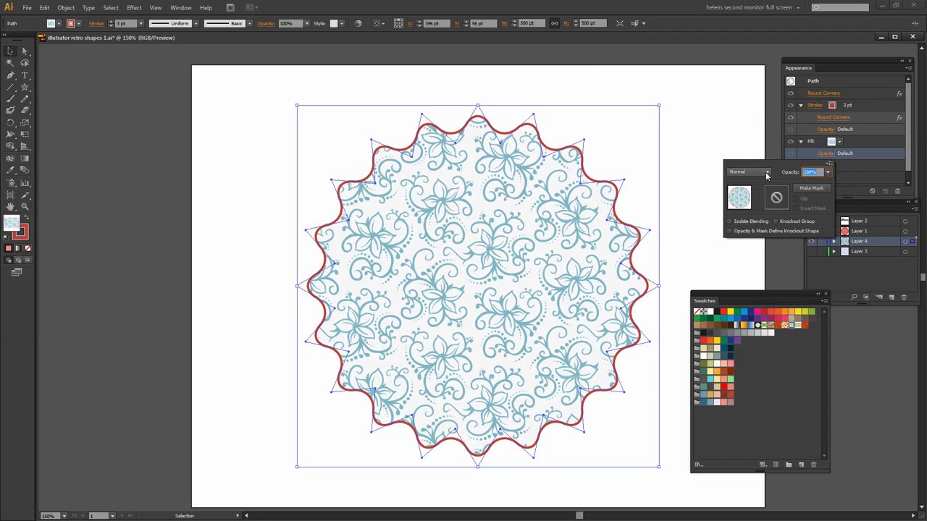
{"action": "left_click", "coordinate": [766, 171]}
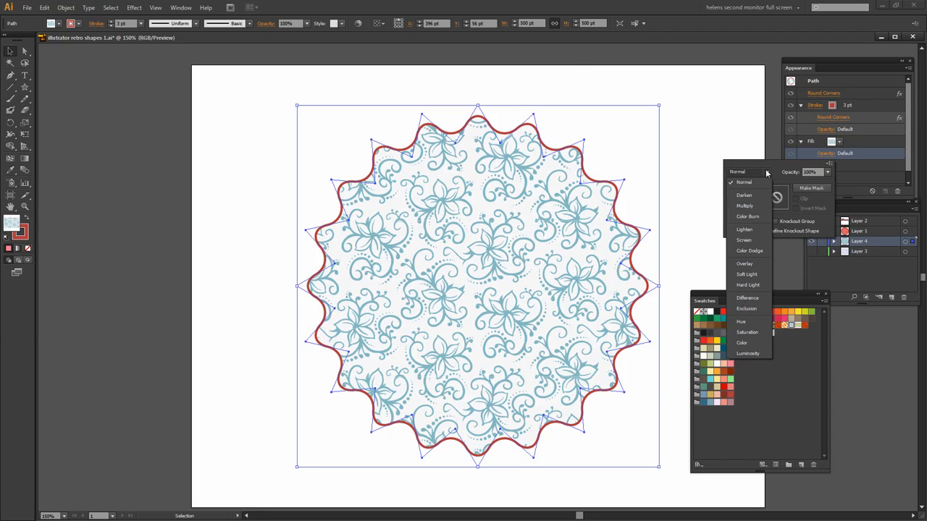
{"action": "left_click", "coordinate": [749, 216]}
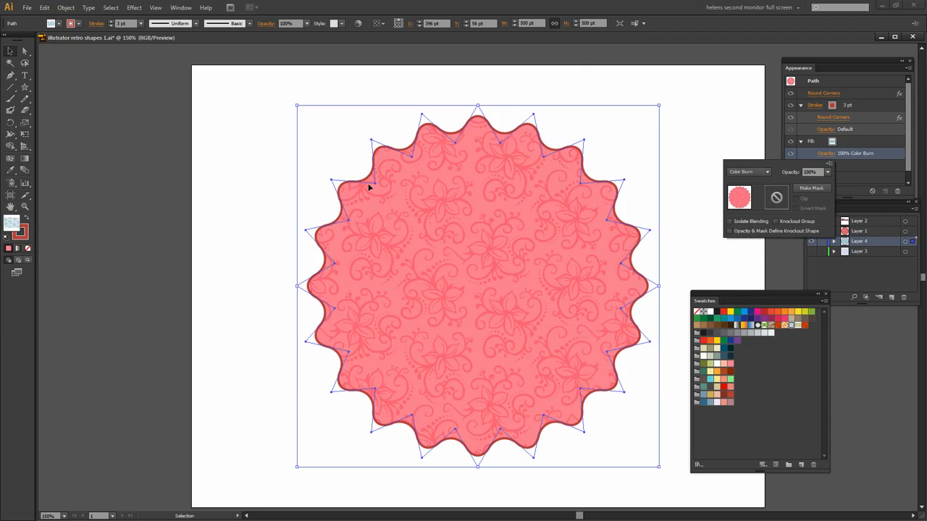
{"action": "mouse_move", "coordinate": [536, 237]}
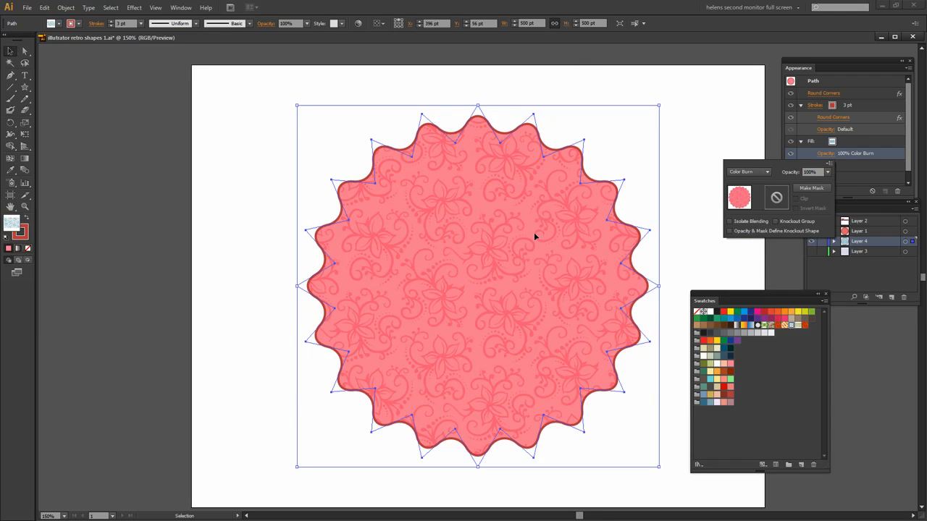
{"action": "mouse_move", "coordinate": [811, 188]}
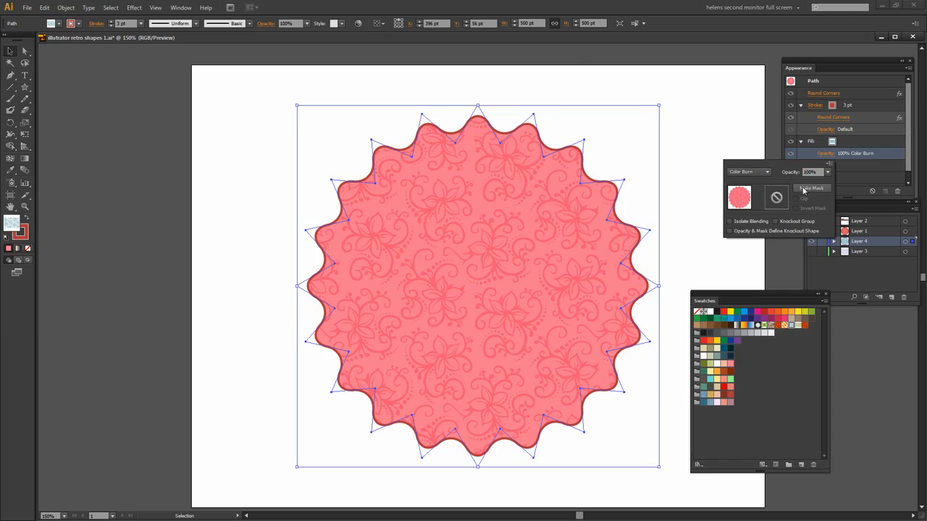
{"action": "mouse_move", "coordinate": [829, 174]}
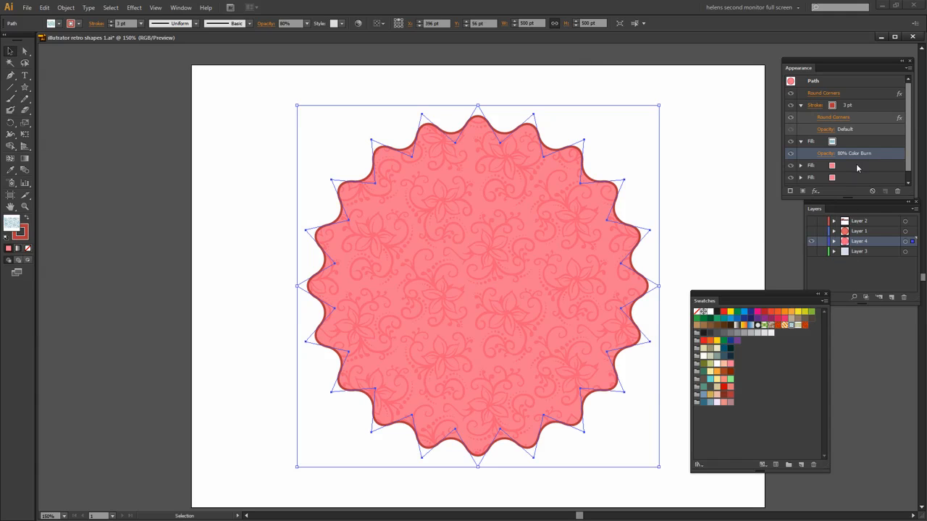
{"action": "mouse_move", "coordinate": [535, 121]}
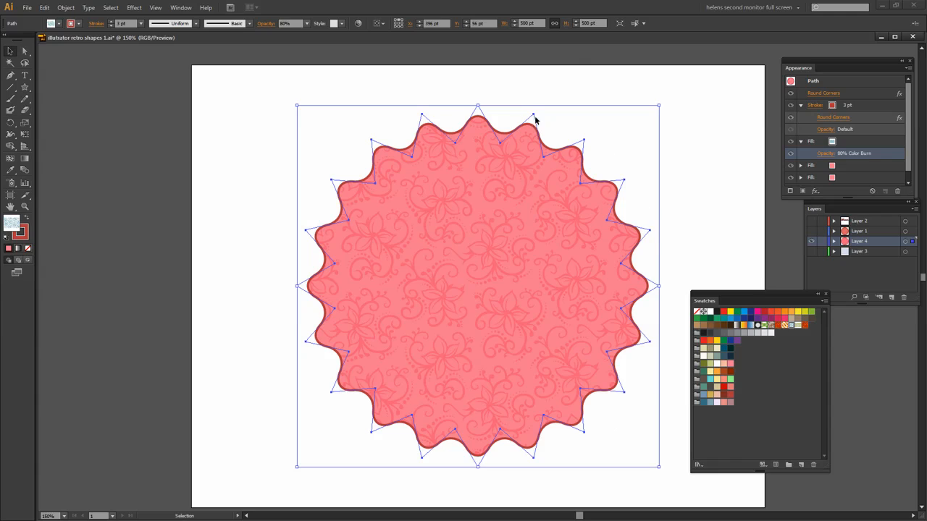
{"action": "mouse_move", "coordinate": [547, 345]}
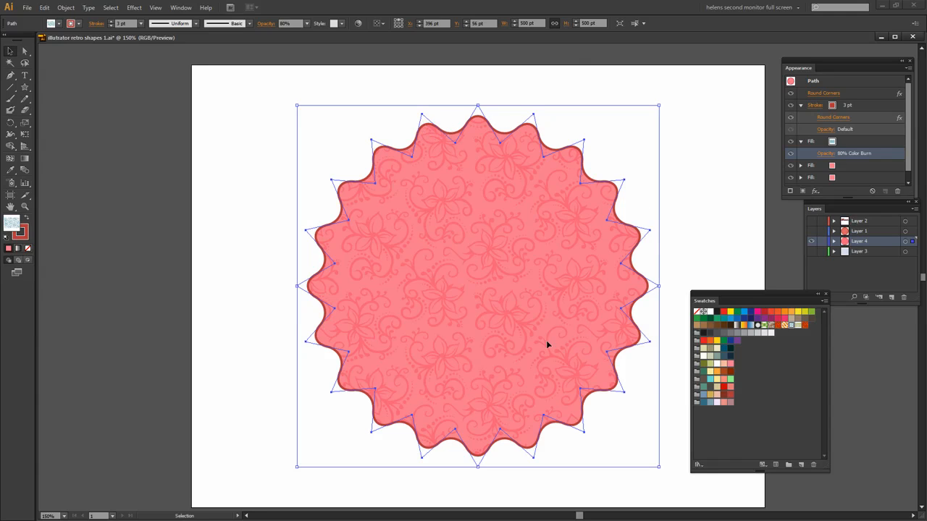
{"action": "mouse_move", "coordinate": [353, 293]}
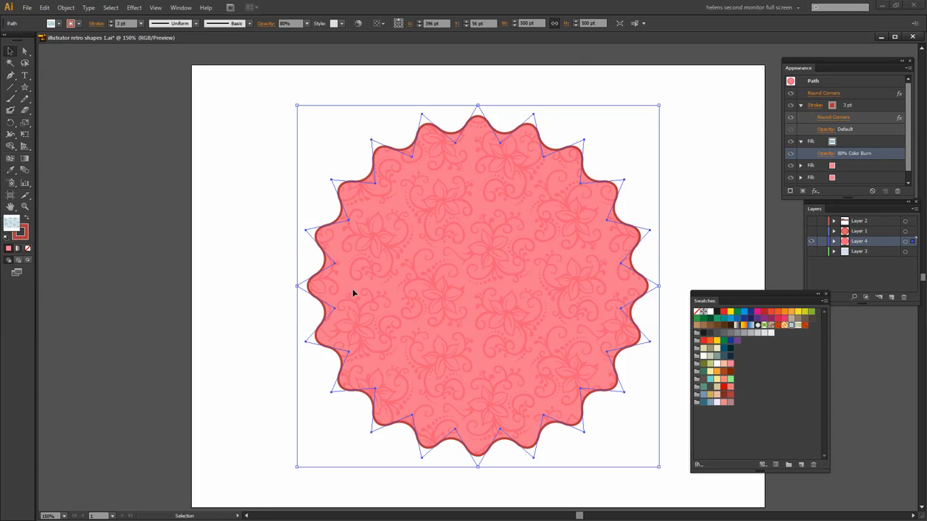
{"action": "mouse_move", "coordinate": [412, 241]}
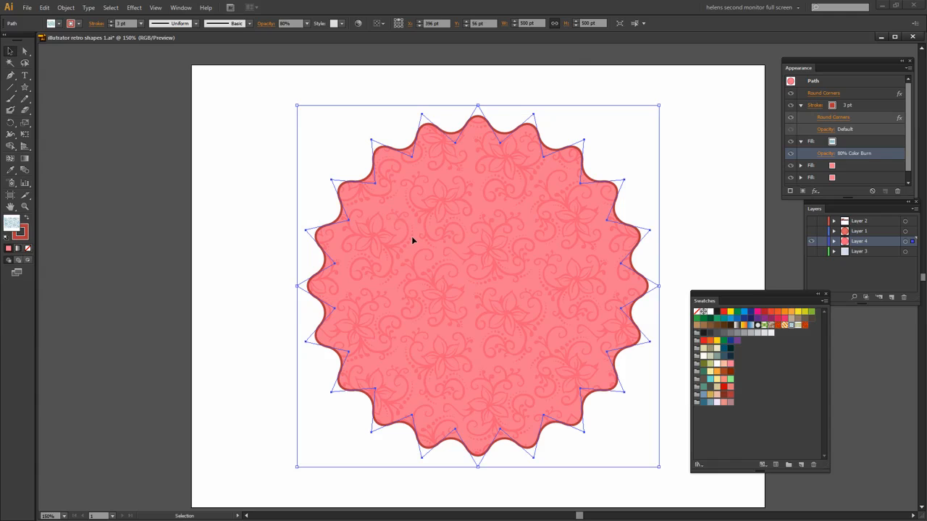
{"action": "mouse_move", "coordinate": [447, 179]}
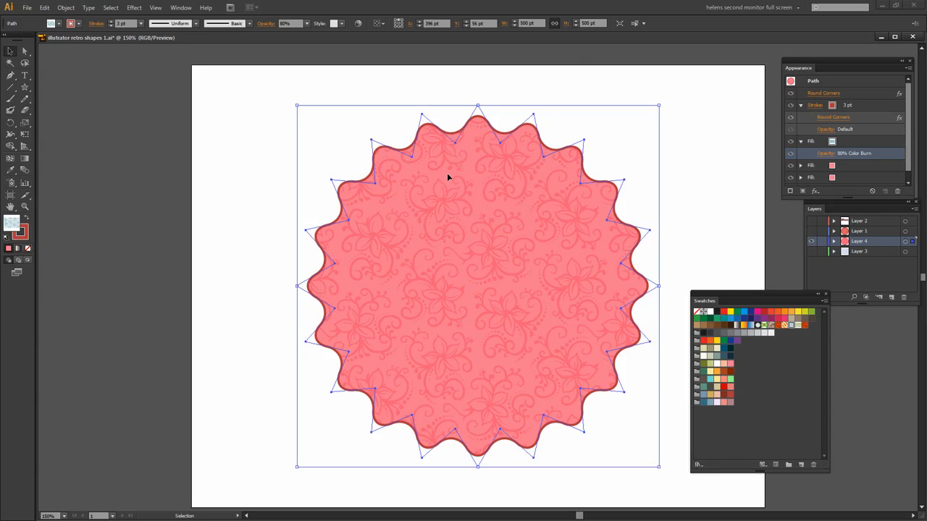
{"action": "mouse_move", "coordinate": [457, 222]}
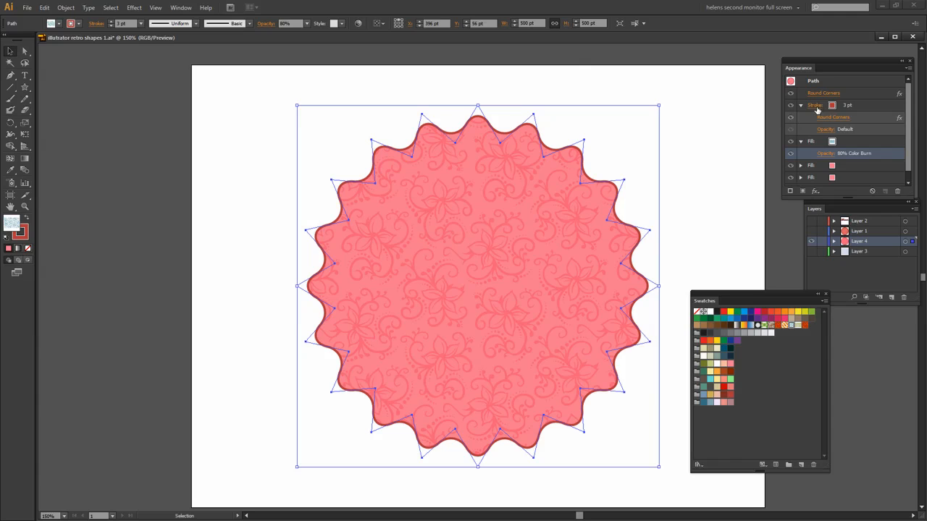
- Offset the badge's dark red stroke inward by -23 pt with Offset Path
{"action": "left_click", "coordinate": [816, 105]}
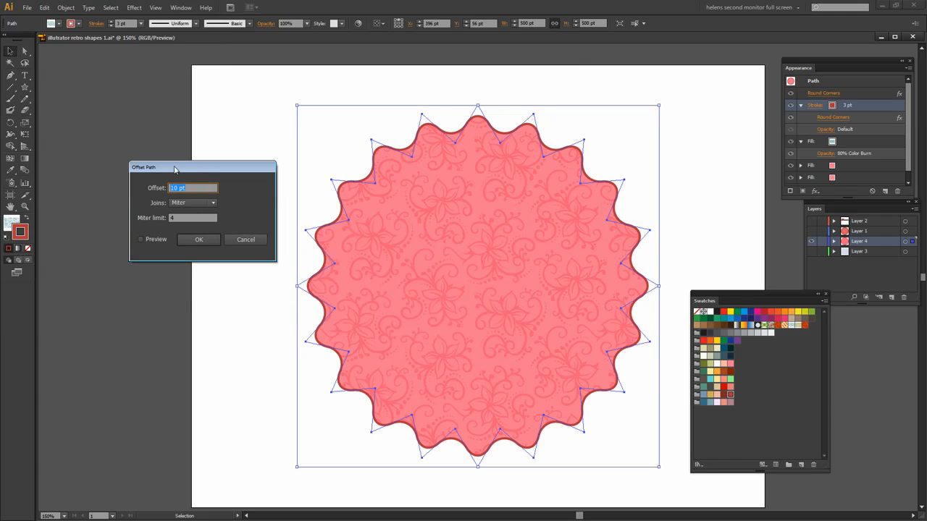
{"action": "left_click", "coordinate": [140, 239]}
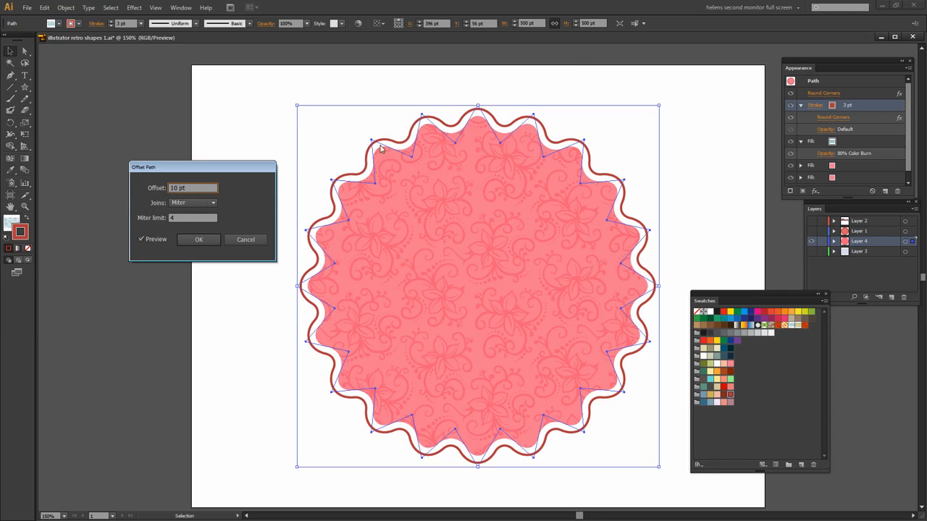
{"action": "mouse_move", "coordinate": [614, 311]}
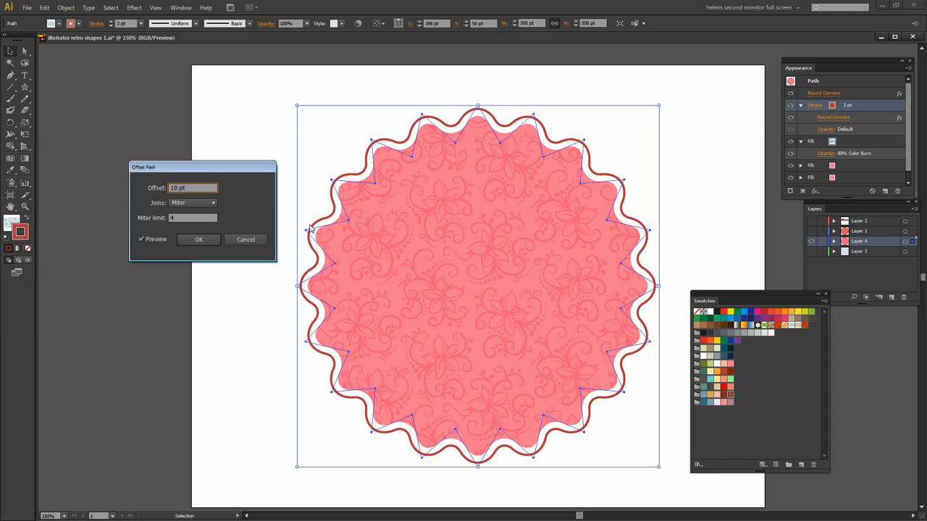
{"action": "mouse_move", "coordinate": [153, 198]}
{"action": "type", "text": "-20"}
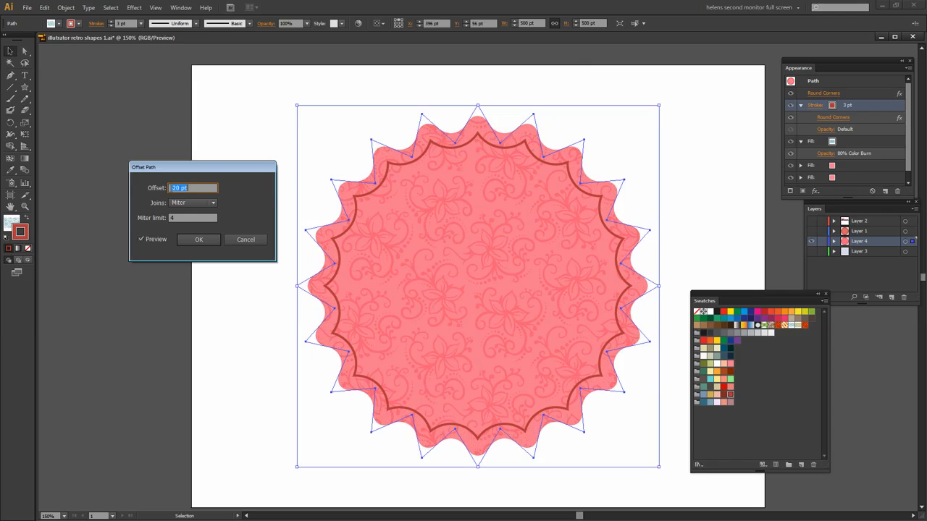
{"action": "type", "text": "24 pt"}
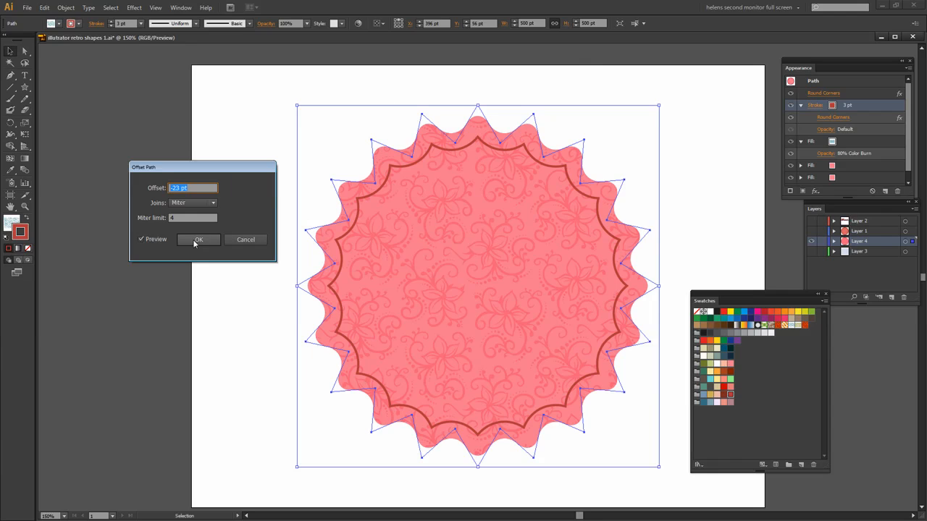
{"action": "left_click", "coordinate": [198, 240]}
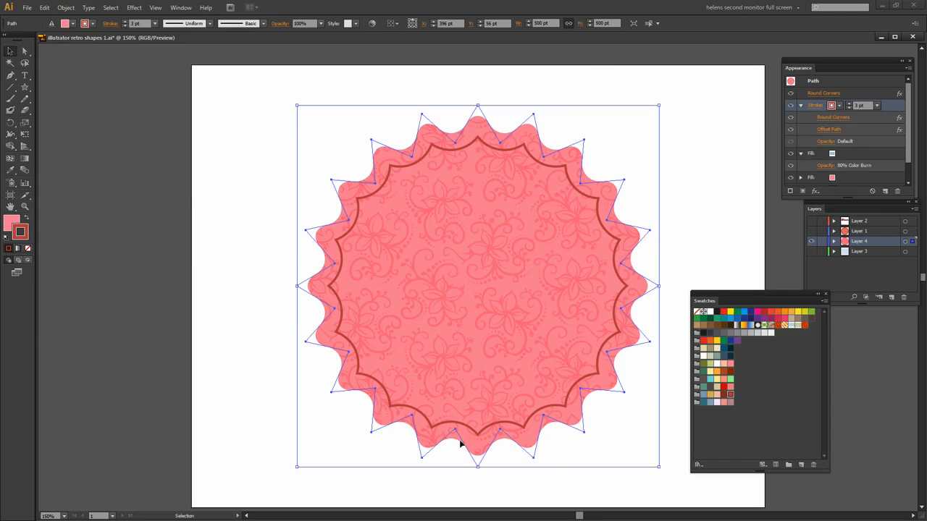
{"action": "mouse_move", "coordinate": [358, 146]}
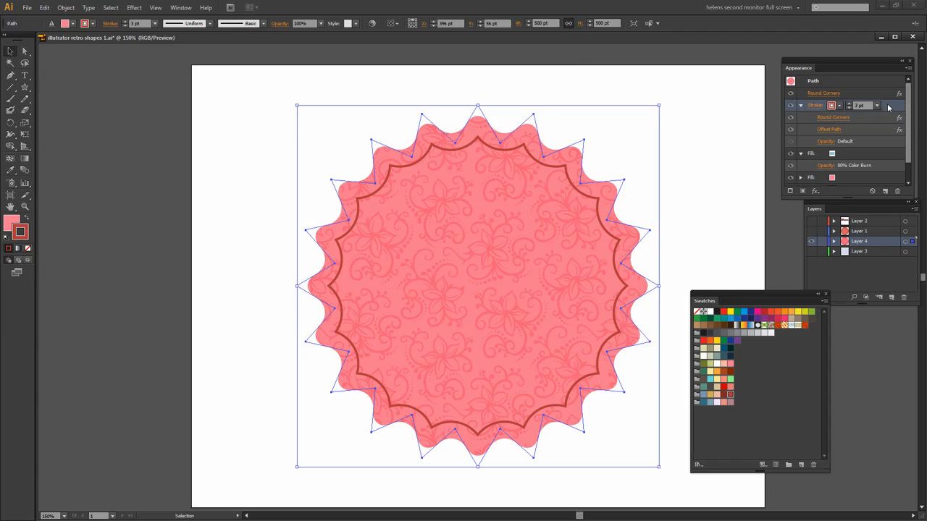
{"action": "mouse_move", "coordinate": [790, 191]}
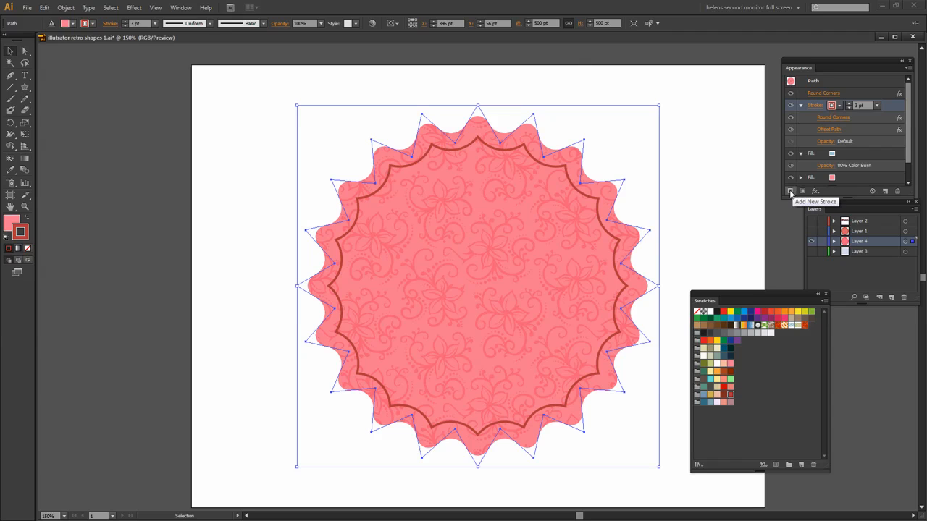
- Add a new dark brown stroke tracing the badge's outer scalloped edge
{"action": "left_click", "coordinate": [790, 191]}
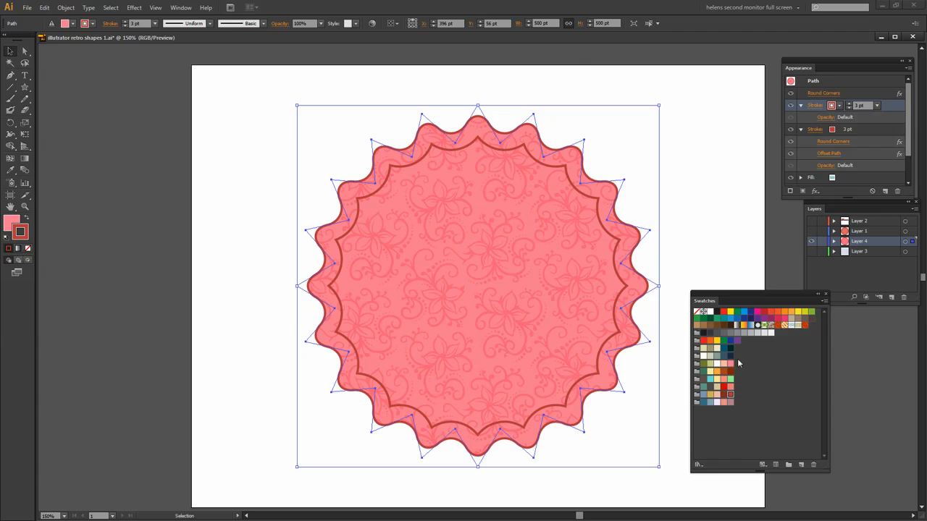
{"action": "left_click", "coordinate": [831, 106]}
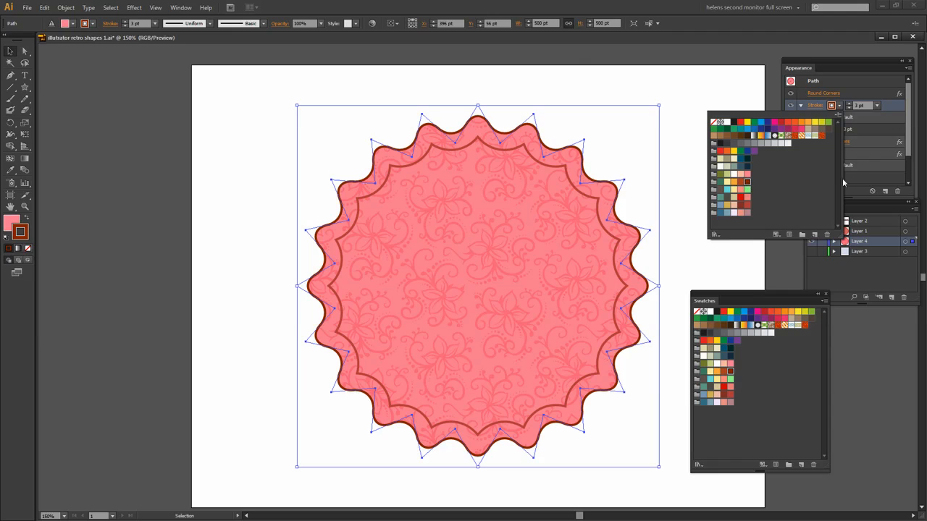
{"action": "mouse_move", "coordinate": [883, 121]}
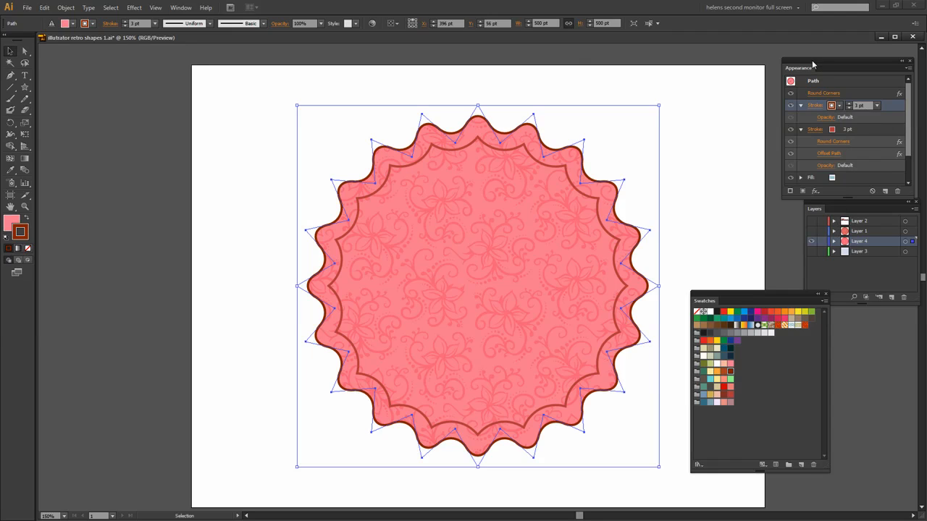
{"action": "scroll", "scroll_direction": "down", "scroll_amount": 3}
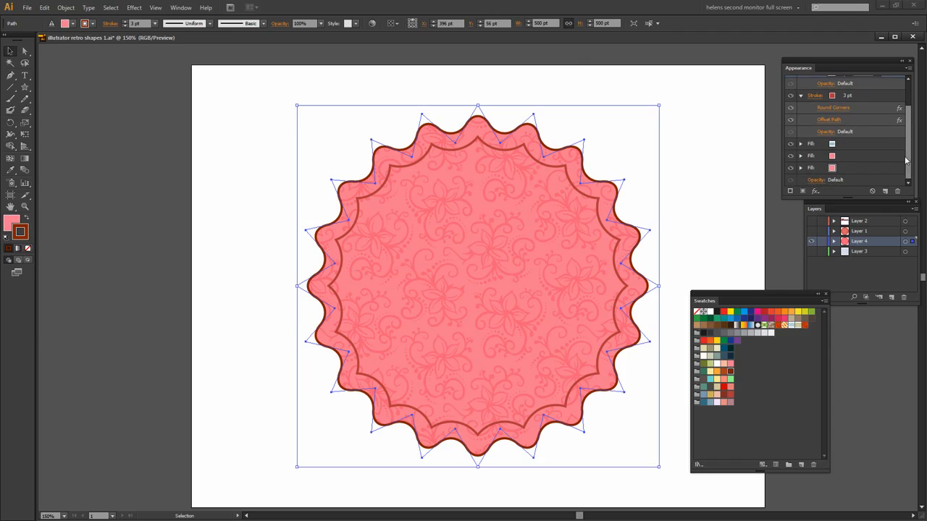
{"action": "mouse_move", "coordinate": [843, 167]}
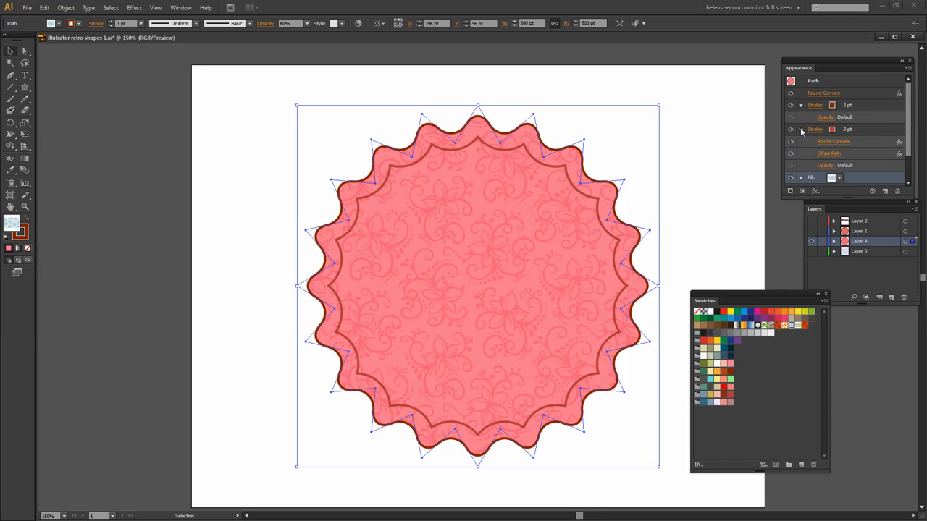
{"action": "mouse_move", "coordinate": [252, 298]}
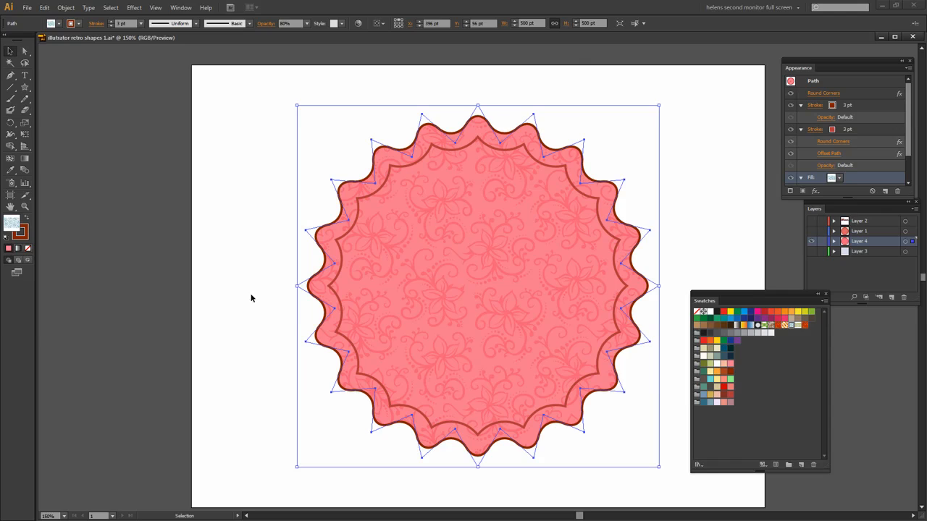
{"action": "mouse_move", "coordinate": [841, 142]}
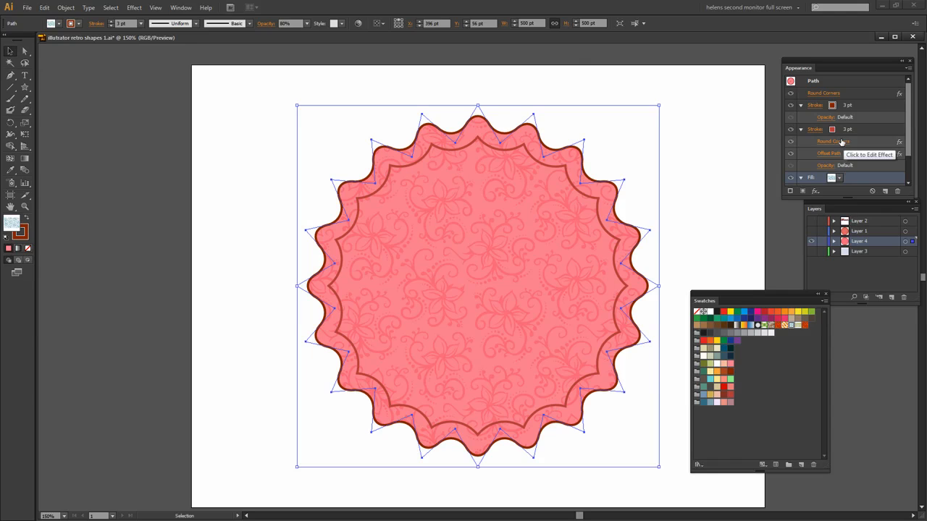
{"action": "mouse_move", "coordinate": [838, 141]}
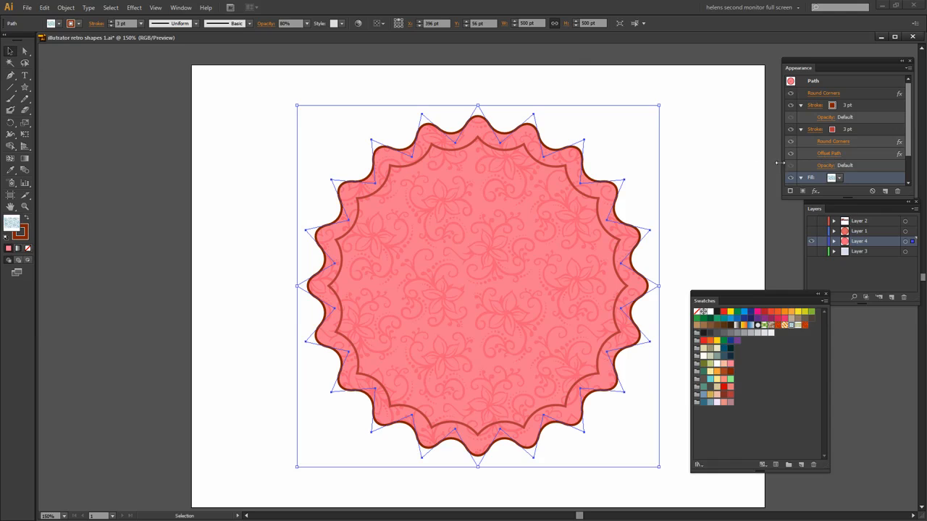
{"action": "mouse_move", "coordinate": [532, 141]}
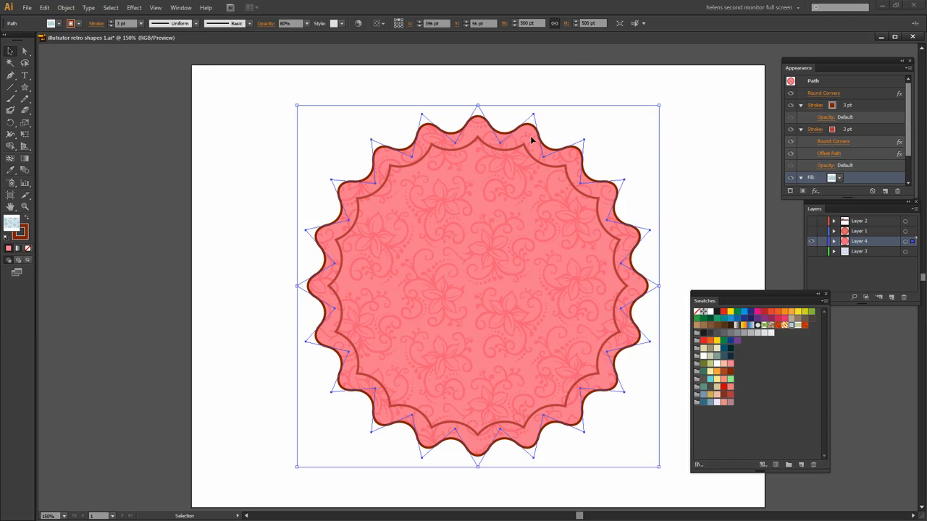
{"action": "mouse_move", "coordinate": [416, 475]}
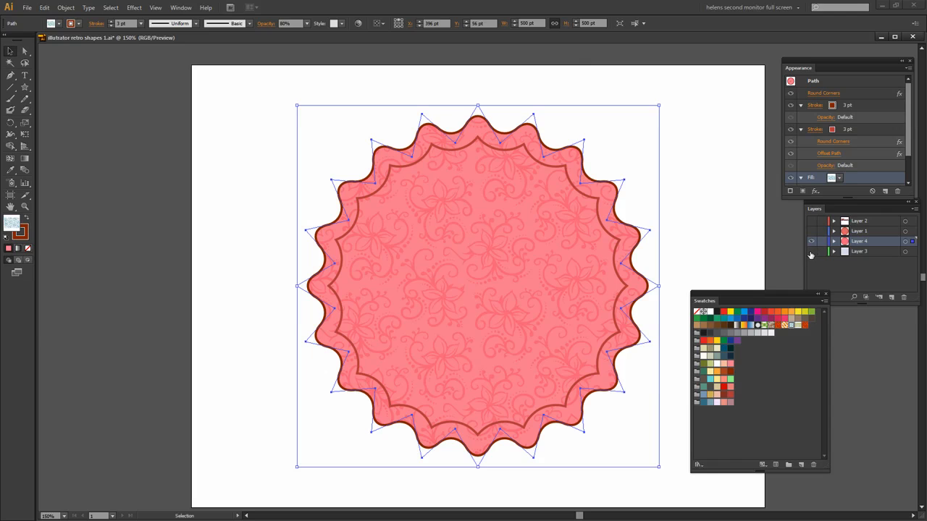
{"action": "mouse_move", "coordinate": [810, 254]}
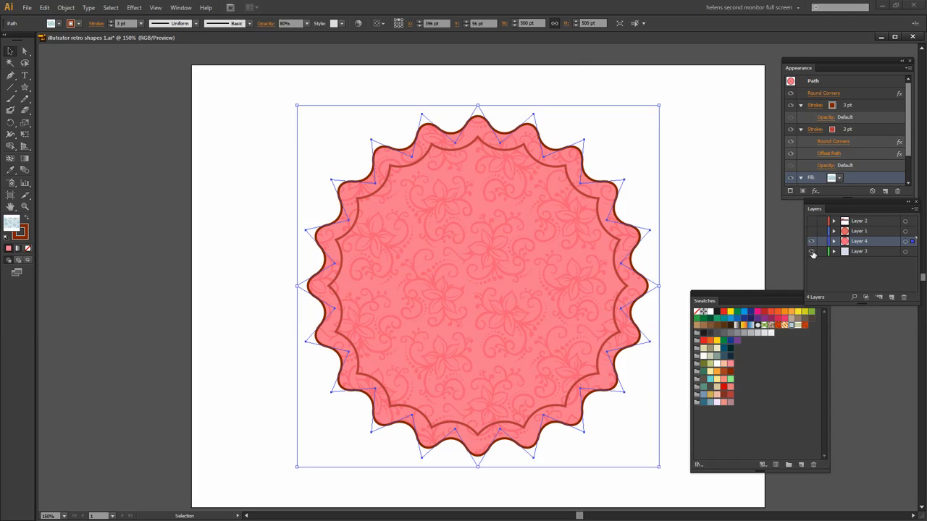
- Unhide the lavender floral background and 'Dream' text layers, then deselect everything
{"action": "left_click", "coordinate": [811, 251]}
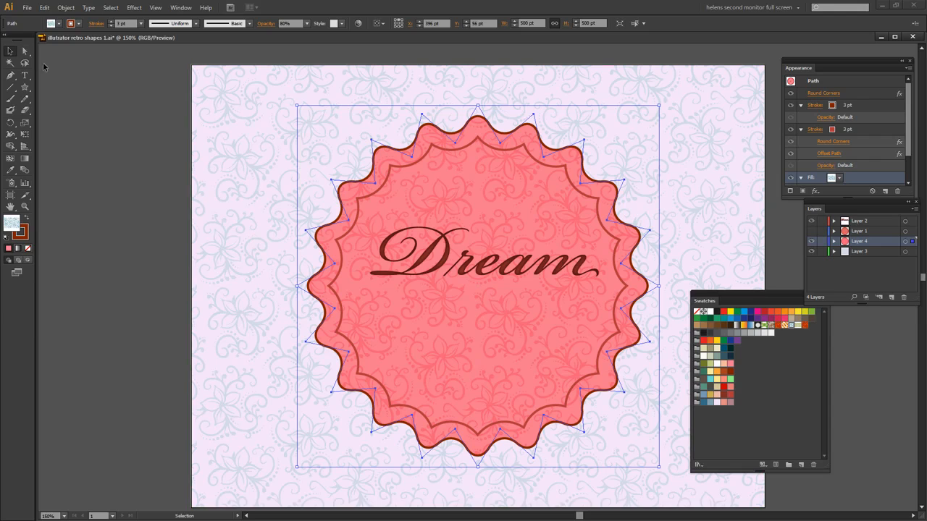
{"action": "left_click_drag", "start_coordinate": [478, 275], "coordinate": [478, 304]}
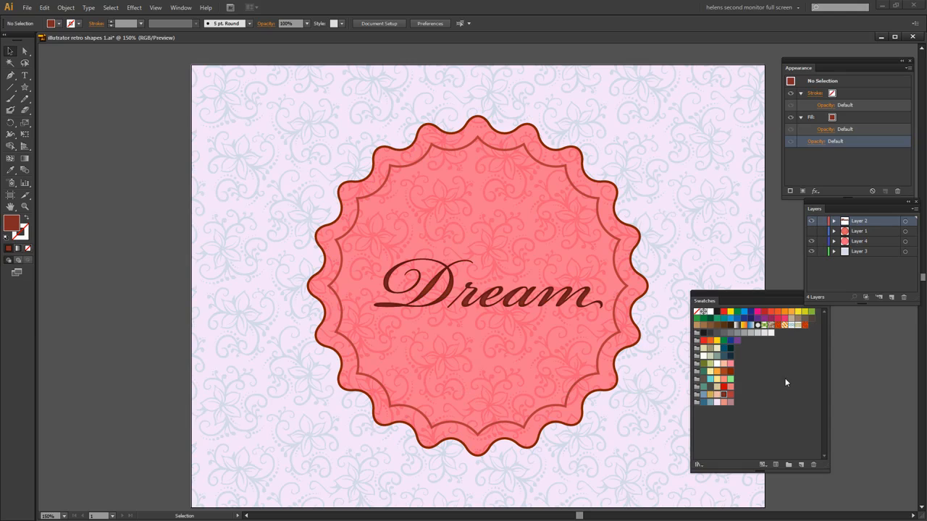
{"action": "mouse_move", "coordinate": [902, 362]}
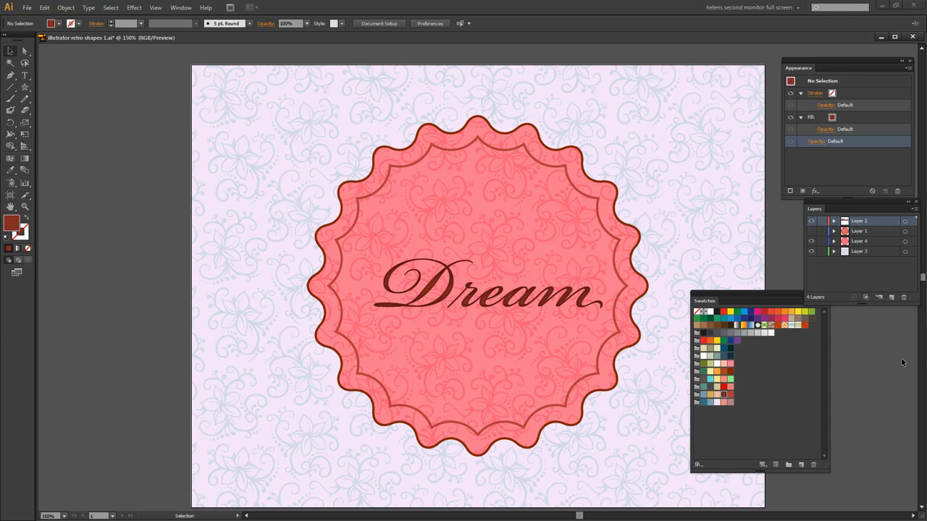
{"action": "left_click", "coordinate": [510, 163]}
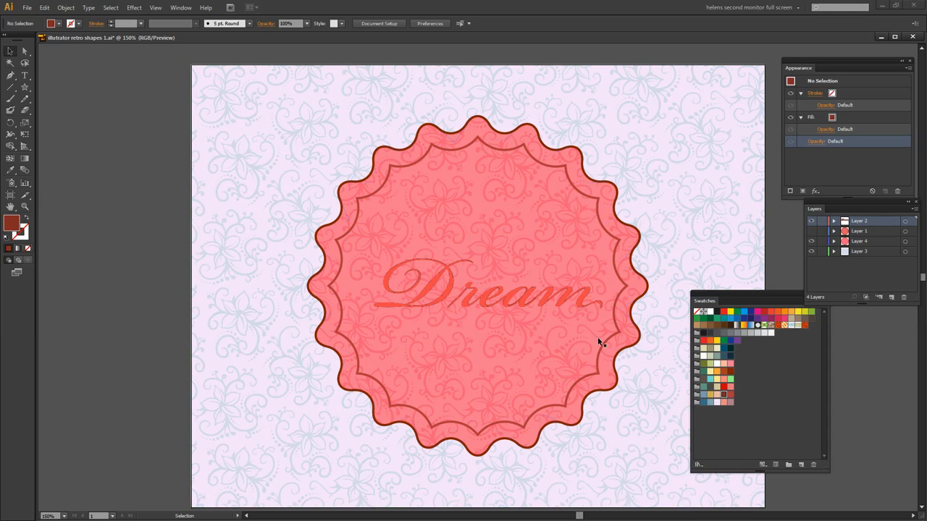
{"action": "mouse_move", "coordinate": [549, 276]}
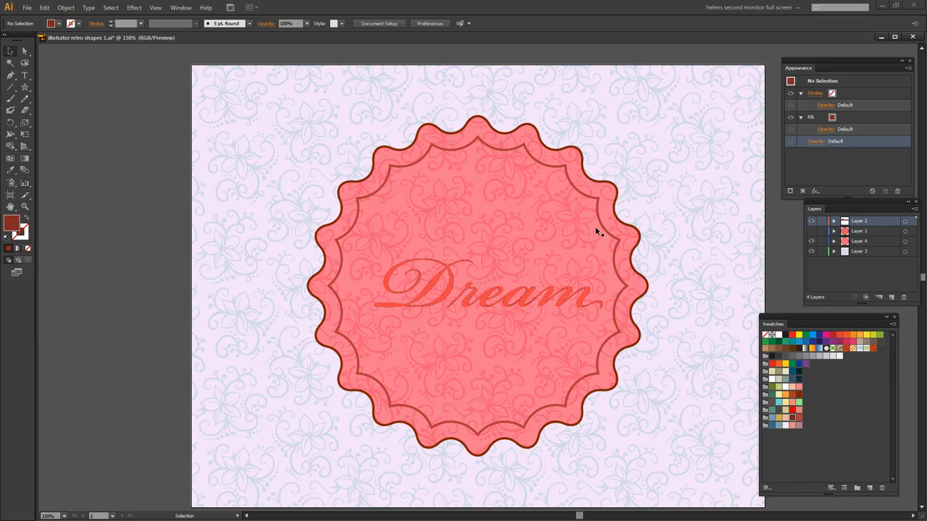
- Restore the dark brown 'Dream' lettering, then shrink the scalloped badge and return it to full size
{"action": "left_click", "coordinate": [406, 154]}
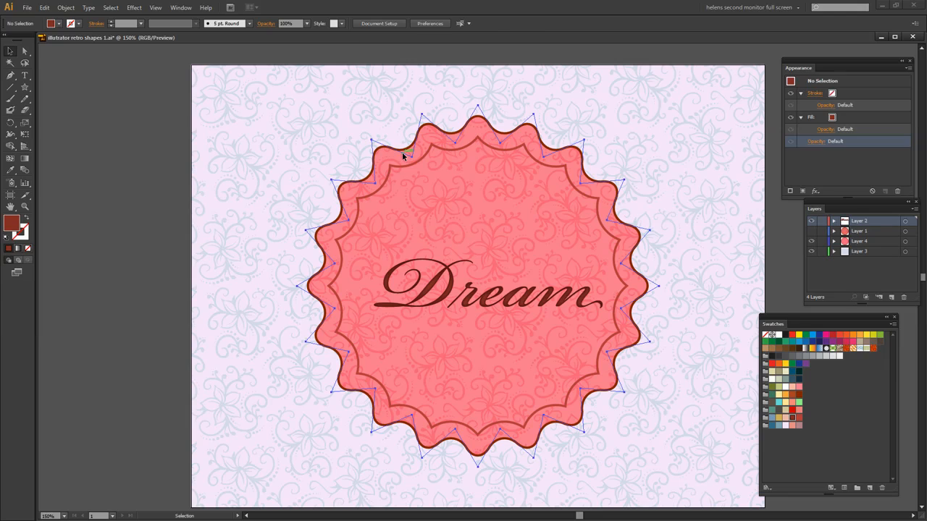
{"action": "left_click", "coordinate": [406, 154]}
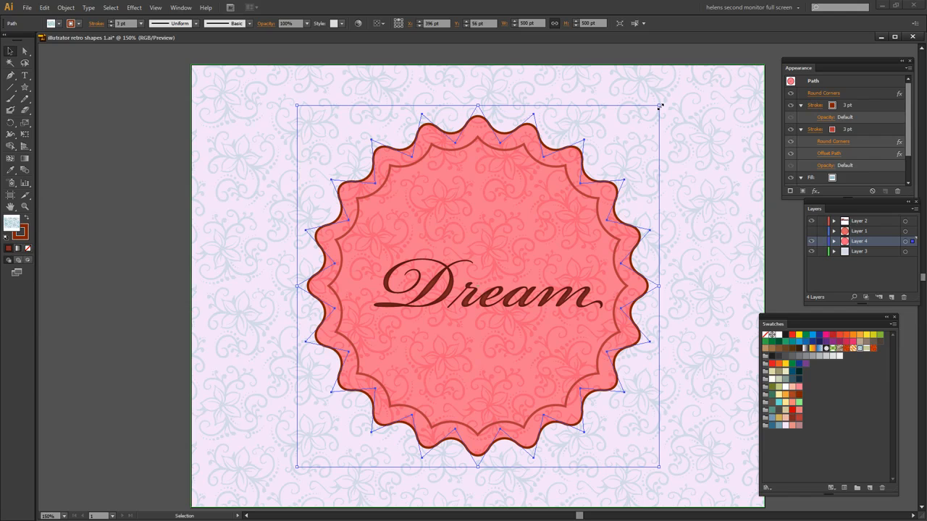
{"action": "left_click_drag", "start_coordinate": [659, 106], "coordinate": [592, 174]}
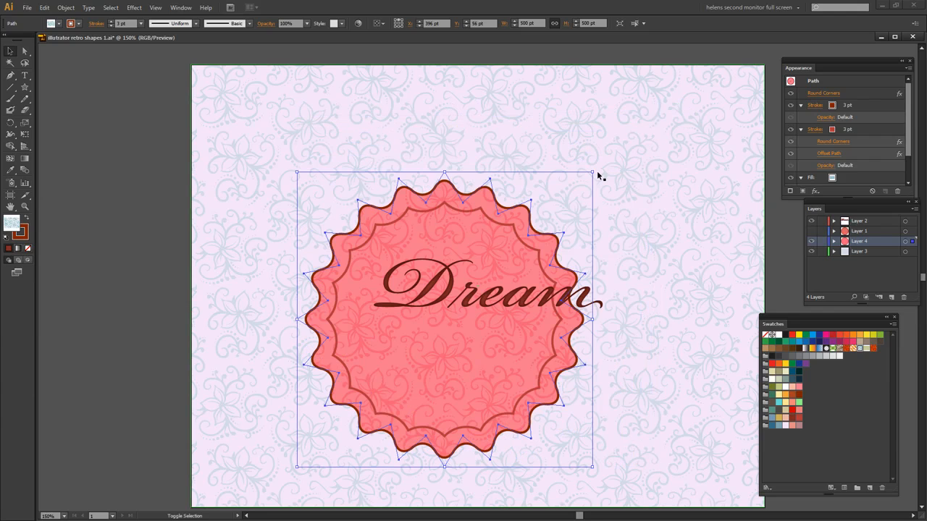
{"action": "left_click_drag", "start_coordinate": [592, 173], "coordinate": [621, 151]}
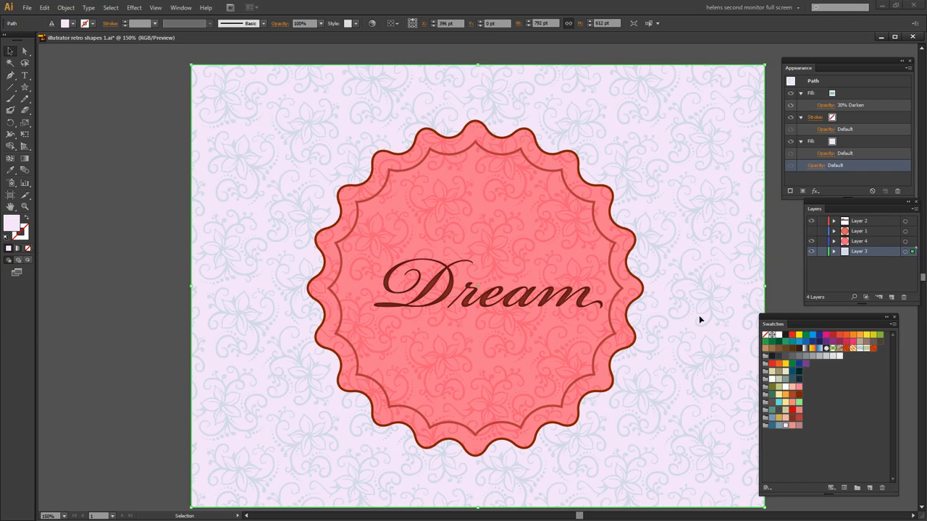
{"action": "mouse_move", "coordinate": [810, 324]}
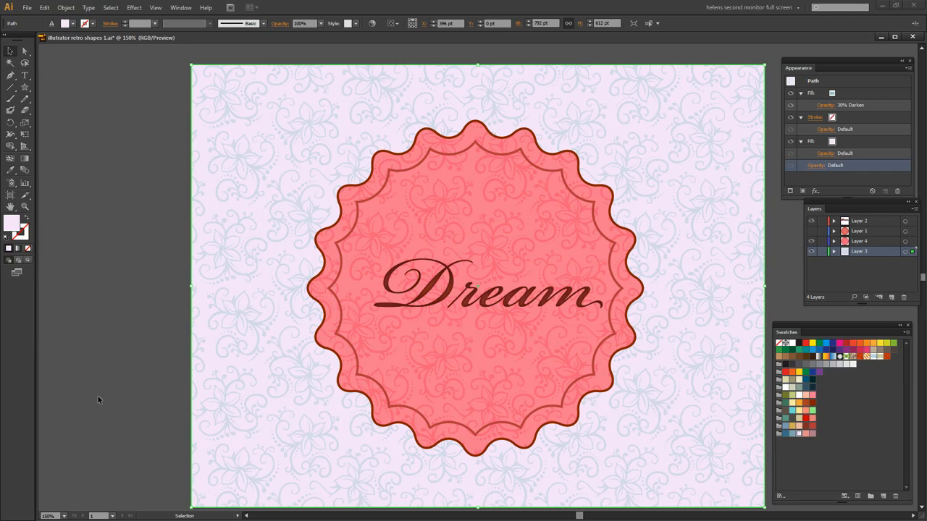
{"action": "left_click", "coordinate": [111, 396]}
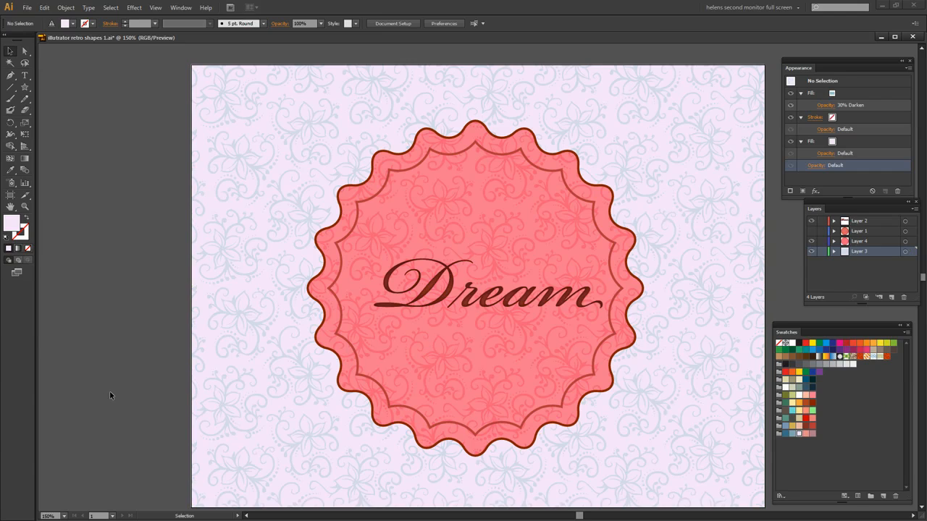